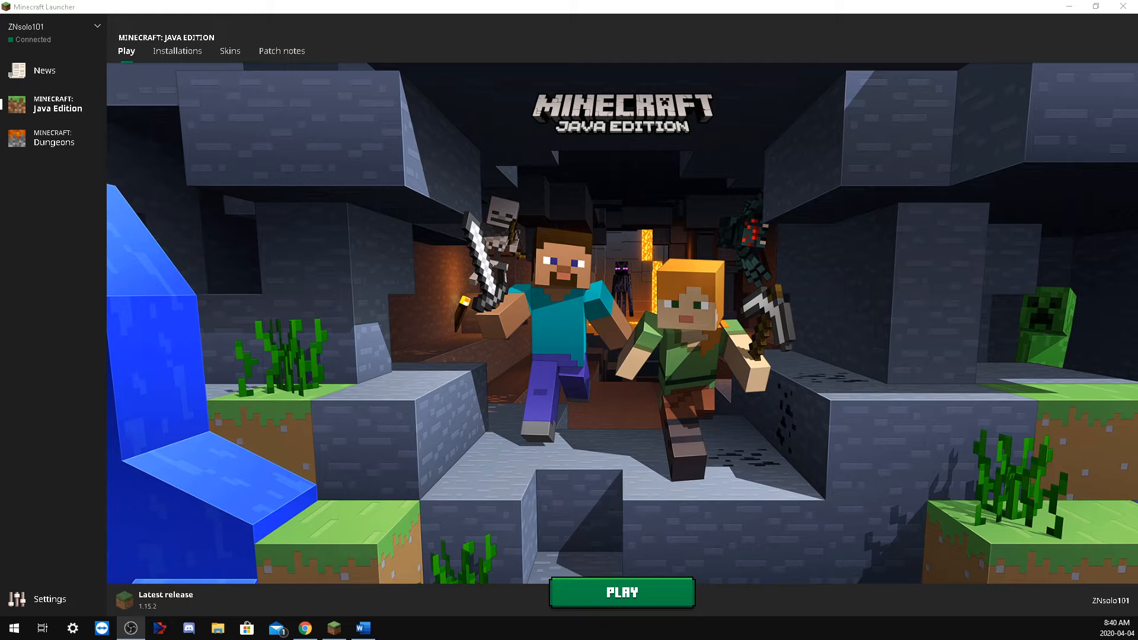
{"action": "mouse_move", "coordinate": [199, 387]}
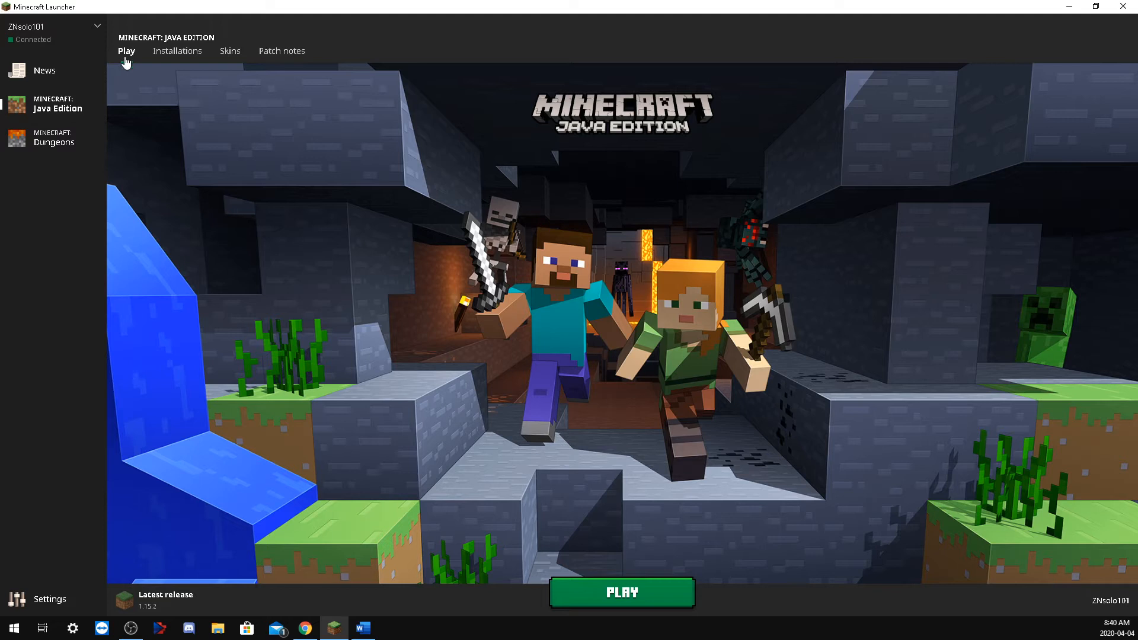
{"action": "mouse_move", "coordinate": [167, 610]}
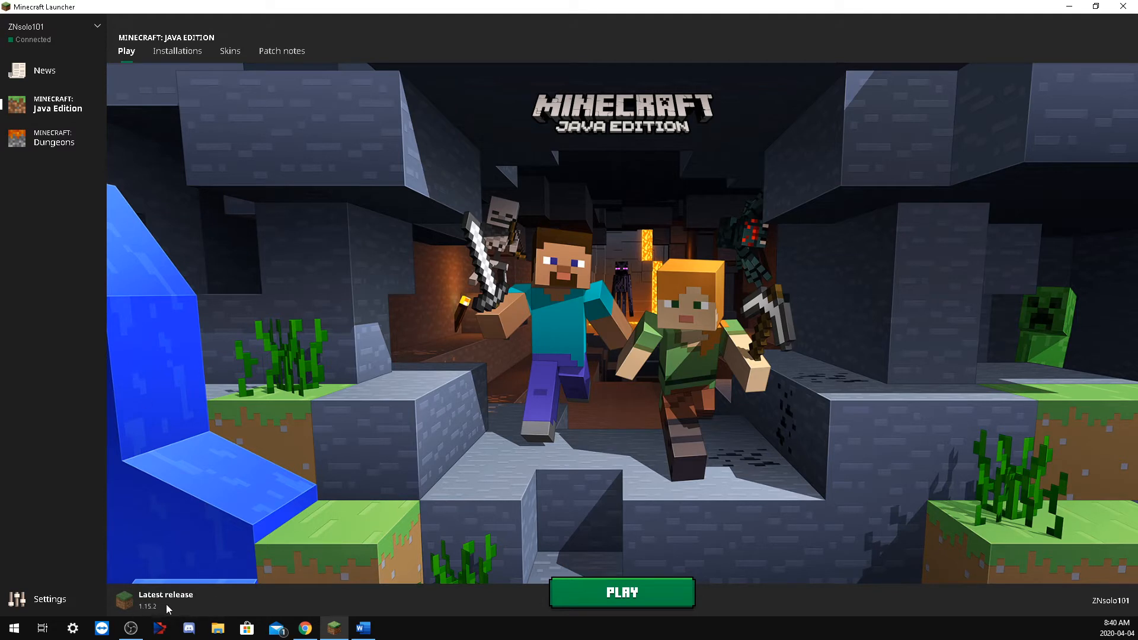
{"action": "mouse_move", "coordinate": [162, 584]}
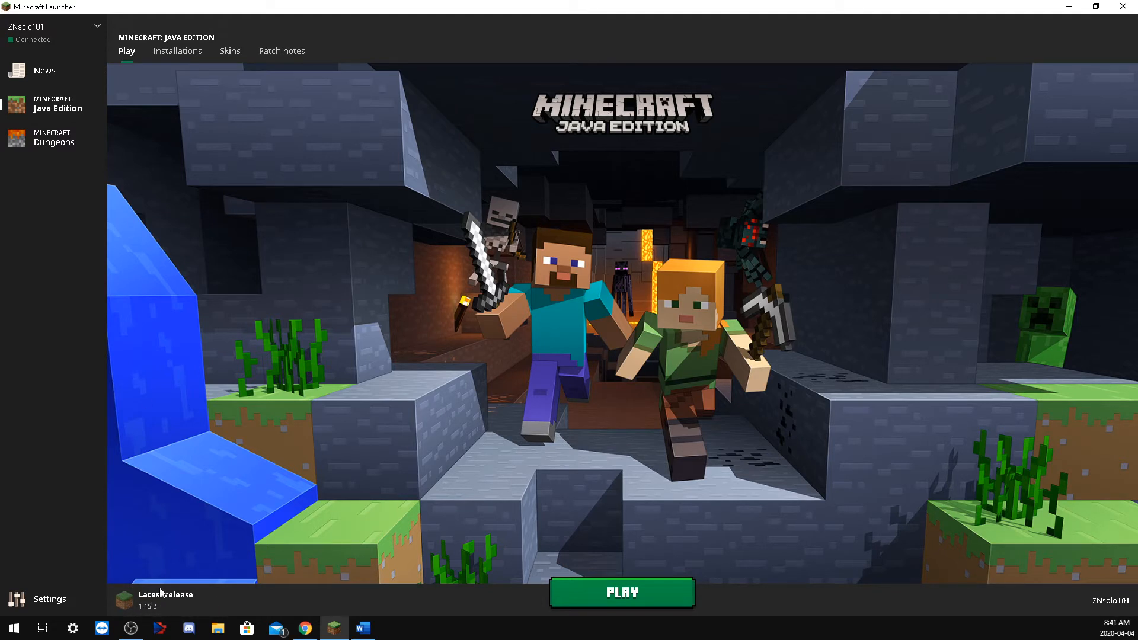
{"action": "mouse_move", "coordinate": [31, 340]}
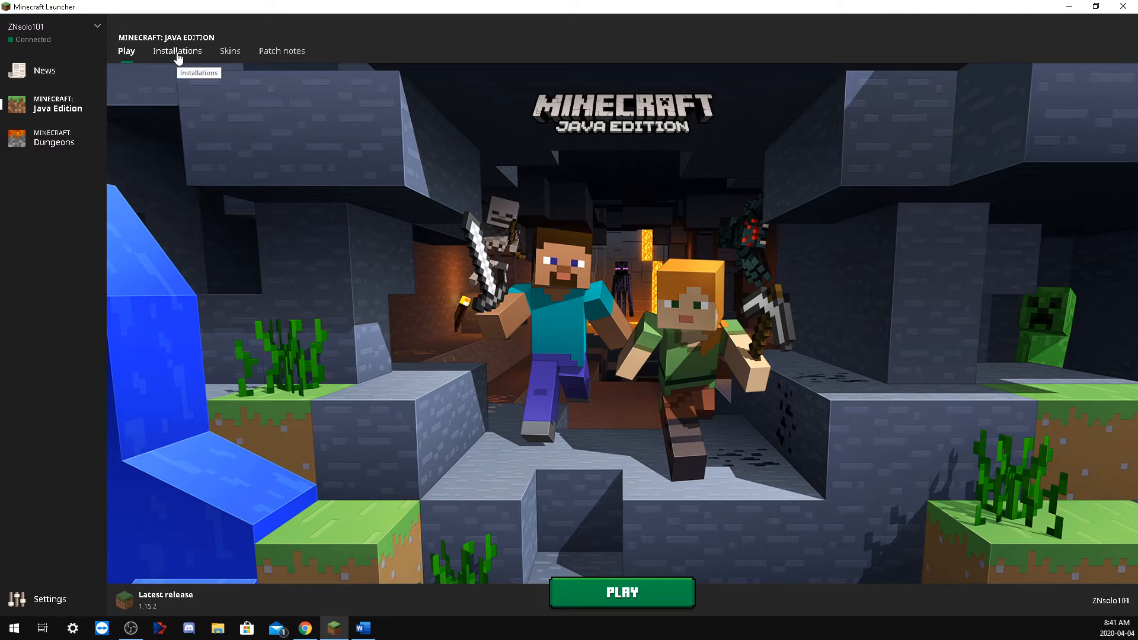
- Show the Java Edition installations list, holding only Latest release 1.15.2
{"action": "left_click", "coordinate": [177, 51]}
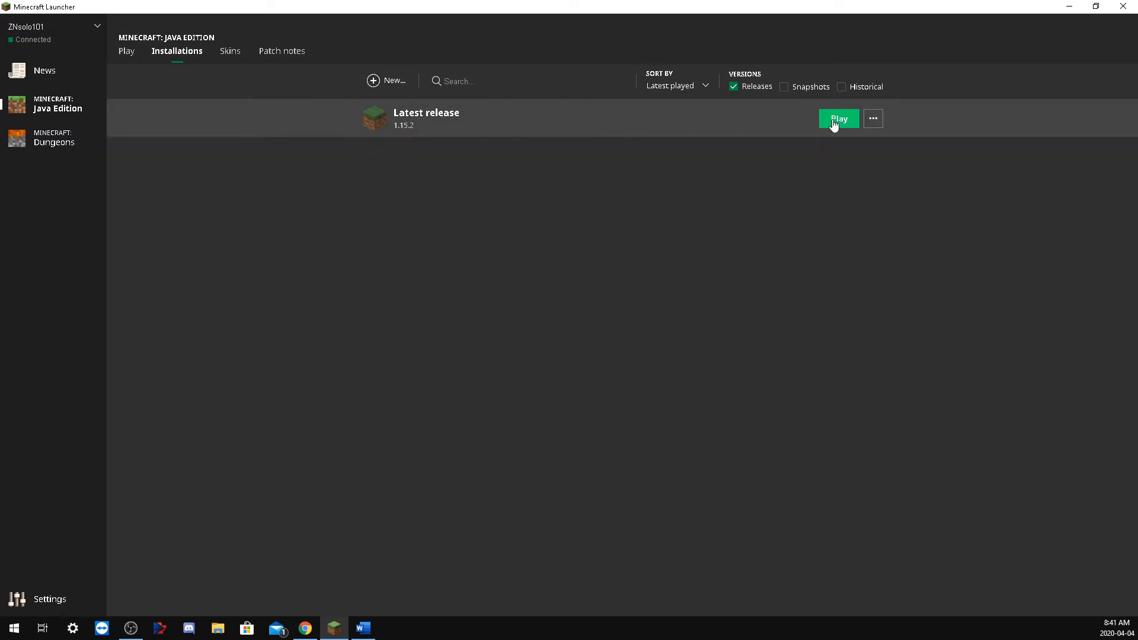
{"action": "mouse_move", "coordinate": [513, 121]}
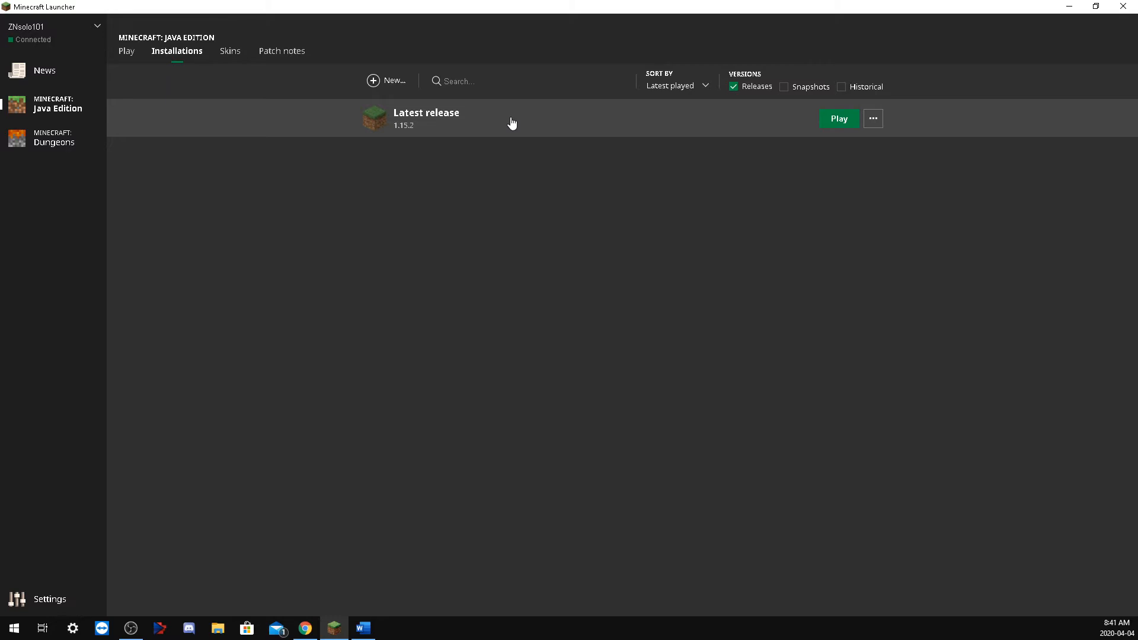
- Begin a new installation named 1.8 and reveal its icon choices
{"action": "left_click", "coordinate": [386, 81]}
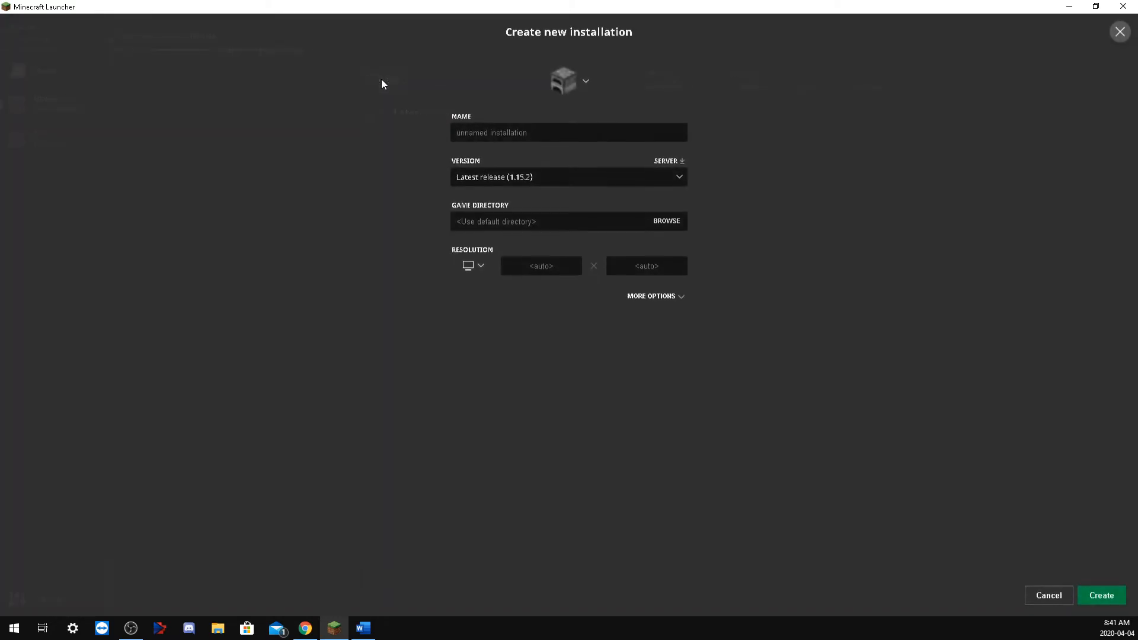
{"action": "left_click", "coordinate": [567, 132]}
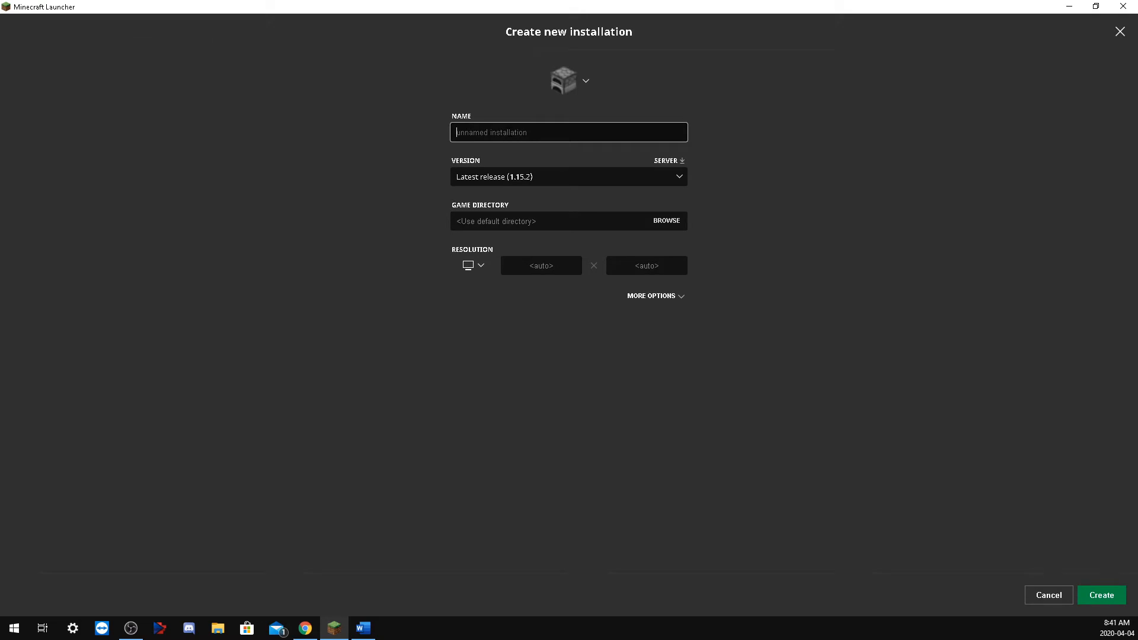
{"action": "type", "text": "1.8"}
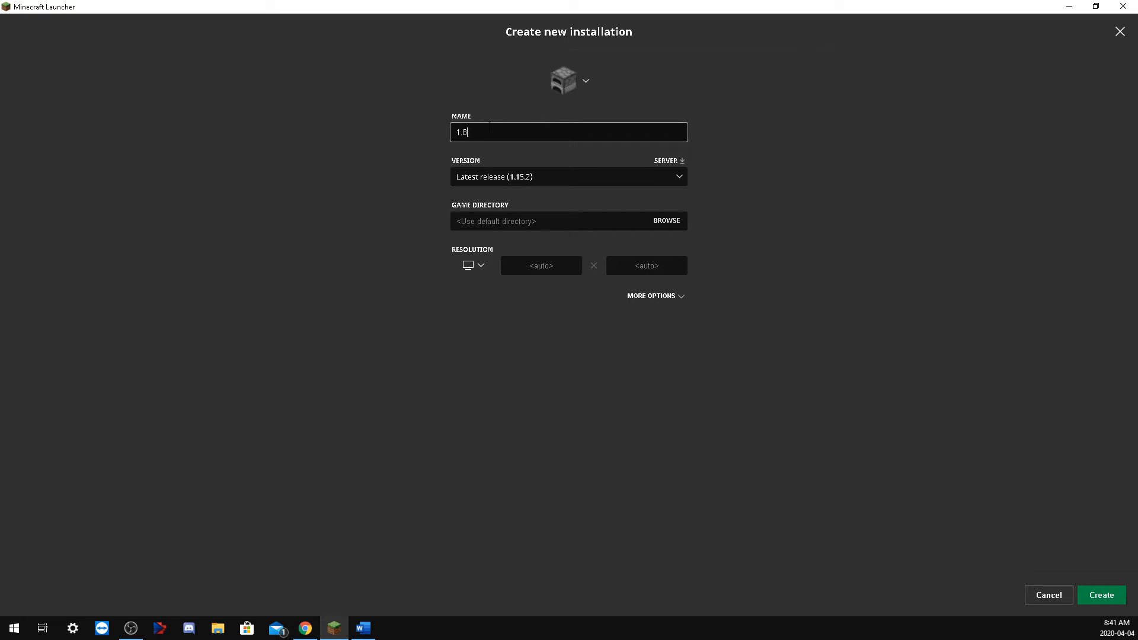
{"action": "left_click", "coordinate": [569, 79]}
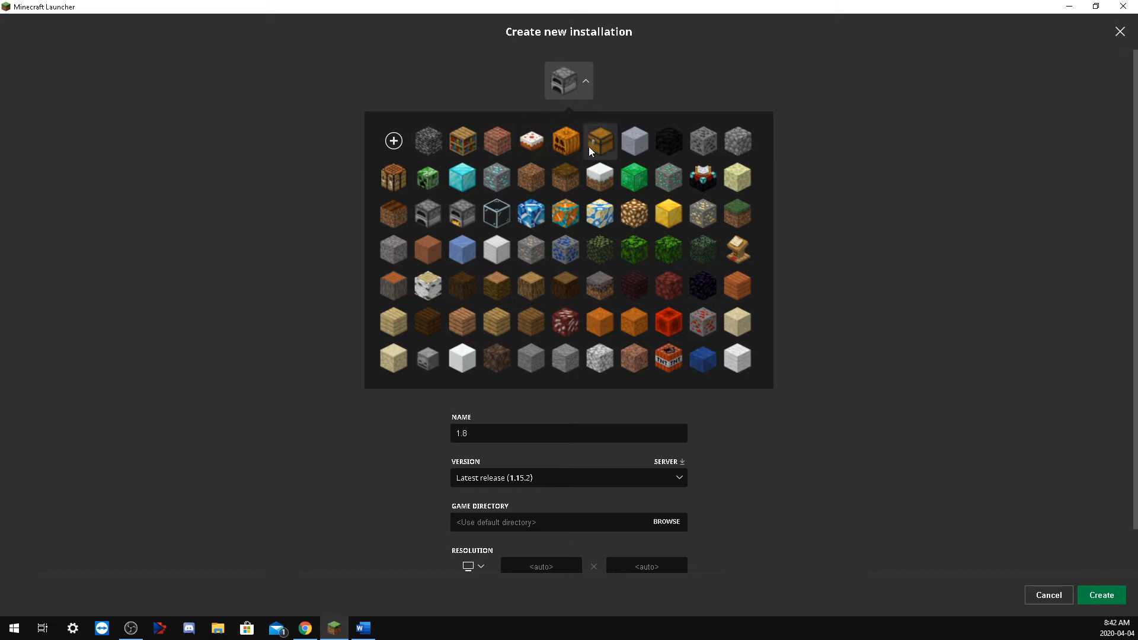
- Give the 1.8 installation the pumpkin icon and version release 1.8
{"action": "left_click", "coordinate": [566, 141]}
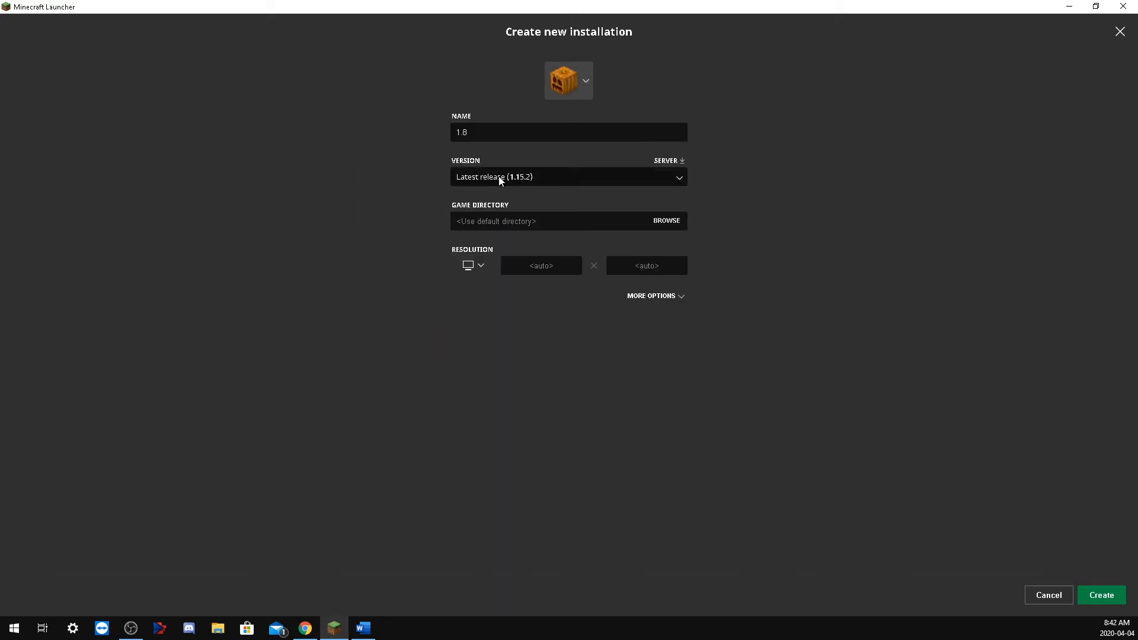
{"action": "left_click", "coordinate": [567, 177]}
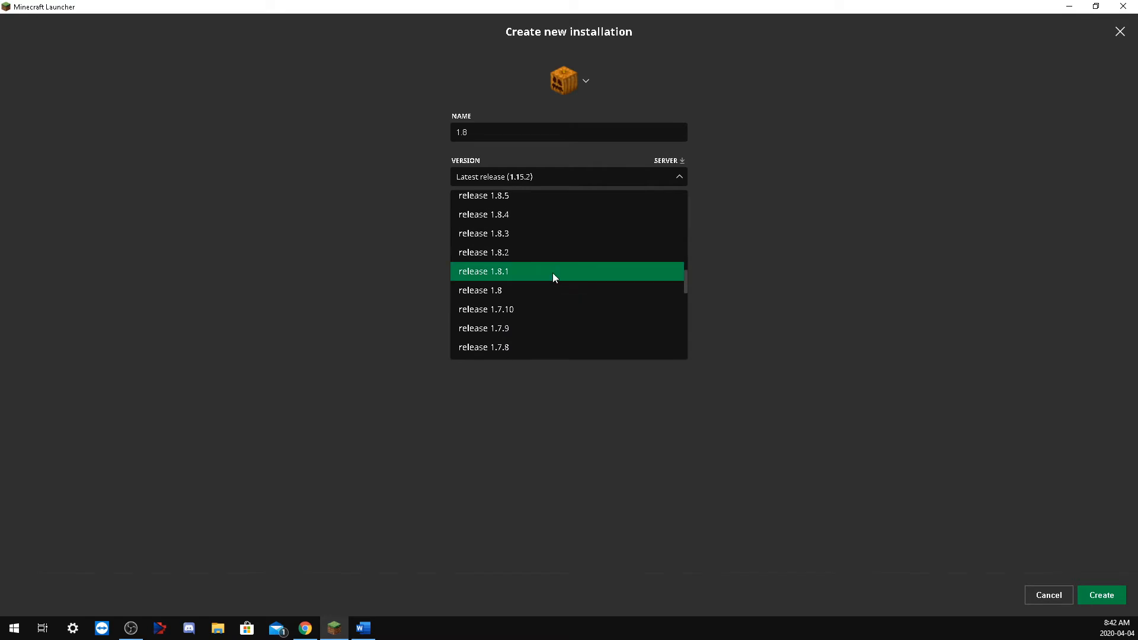
{"action": "left_click", "coordinate": [480, 290]}
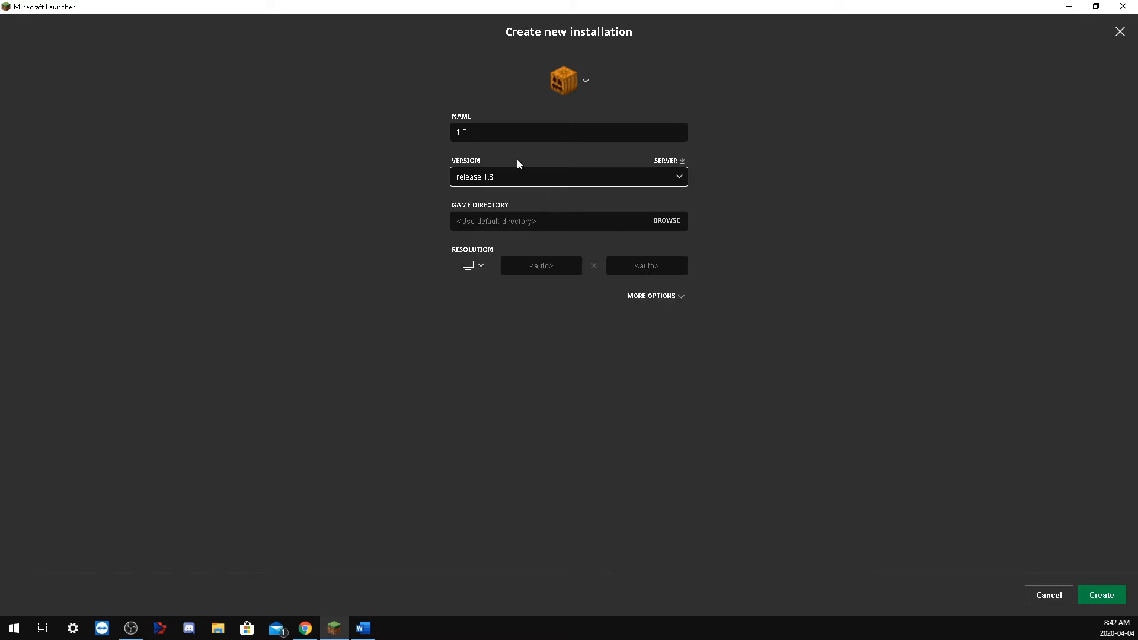
{"action": "mouse_move", "coordinate": [483, 180]}
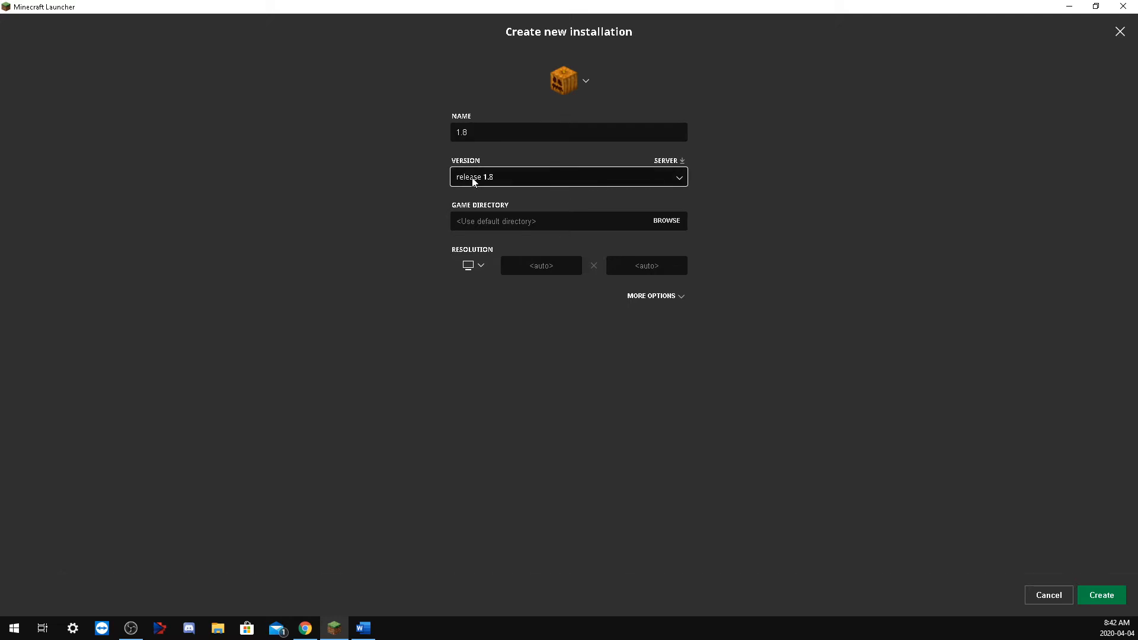
{"action": "mouse_move", "coordinate": [483, 181]}
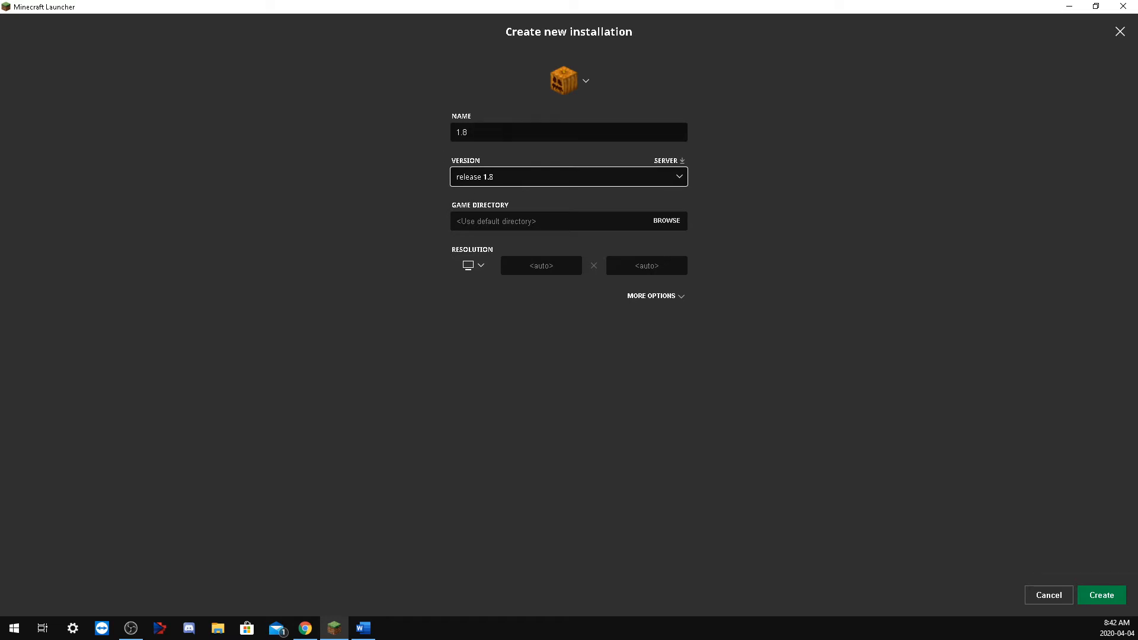
{"action": "mouse_move", "coordinate": [508, 86]}
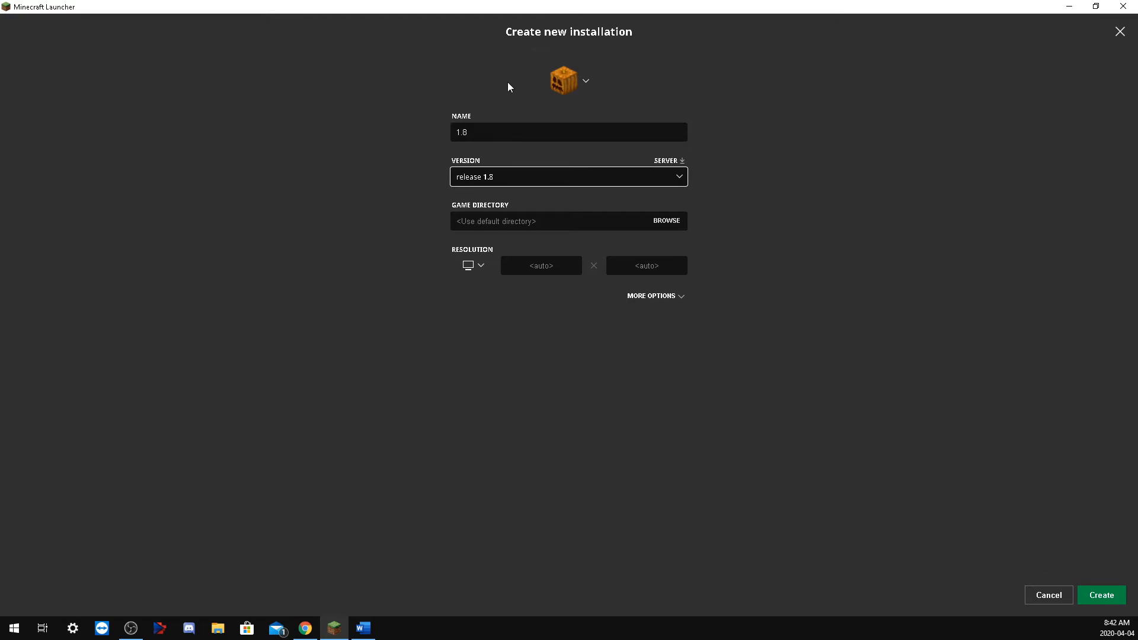
{"action": "mouse_move", "coordinate": [454, 171]}
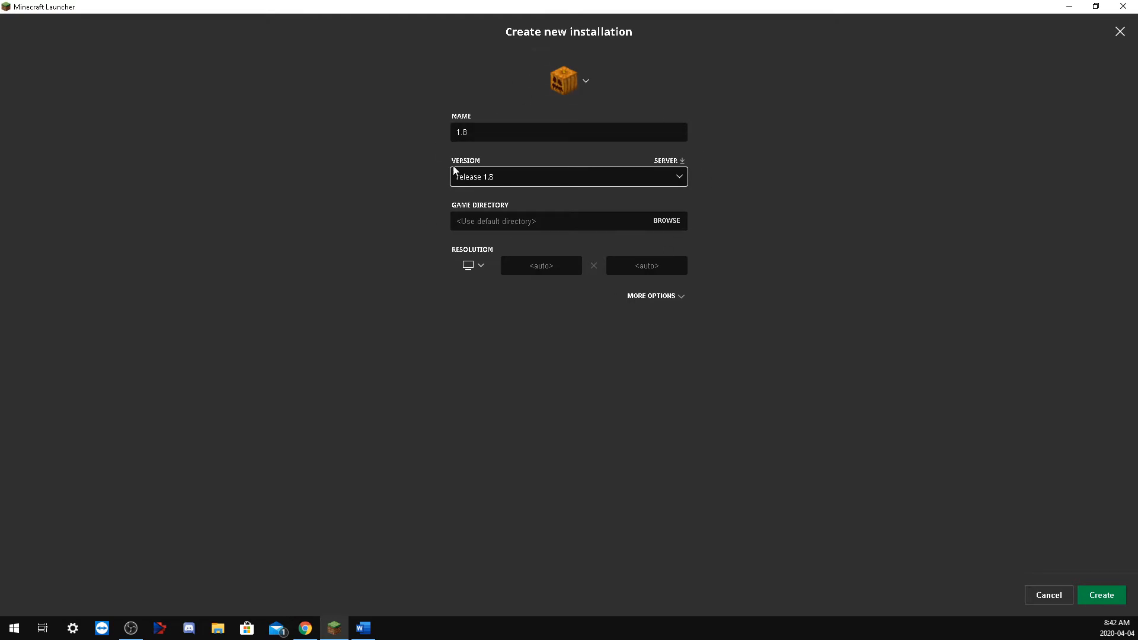
- Review resolution and More Options, then create the 1.8 installation beside Latest release 1.15.2
{"action": "left_click", "coordinate": [479, 266]}
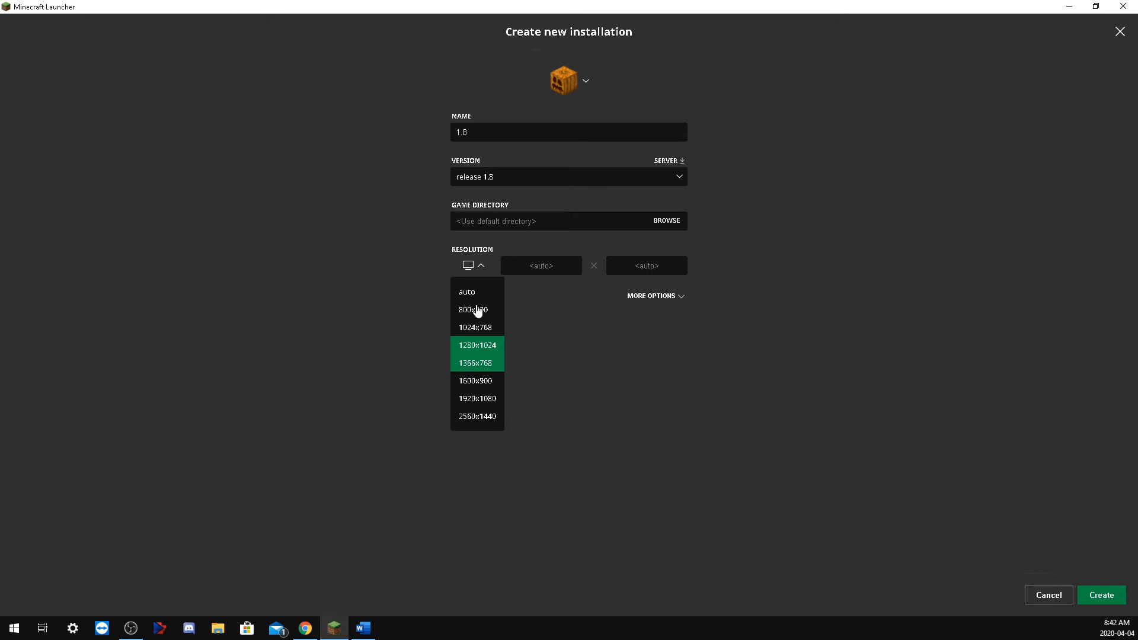
{"action": "left_click", "coordinate": [651, 296]}
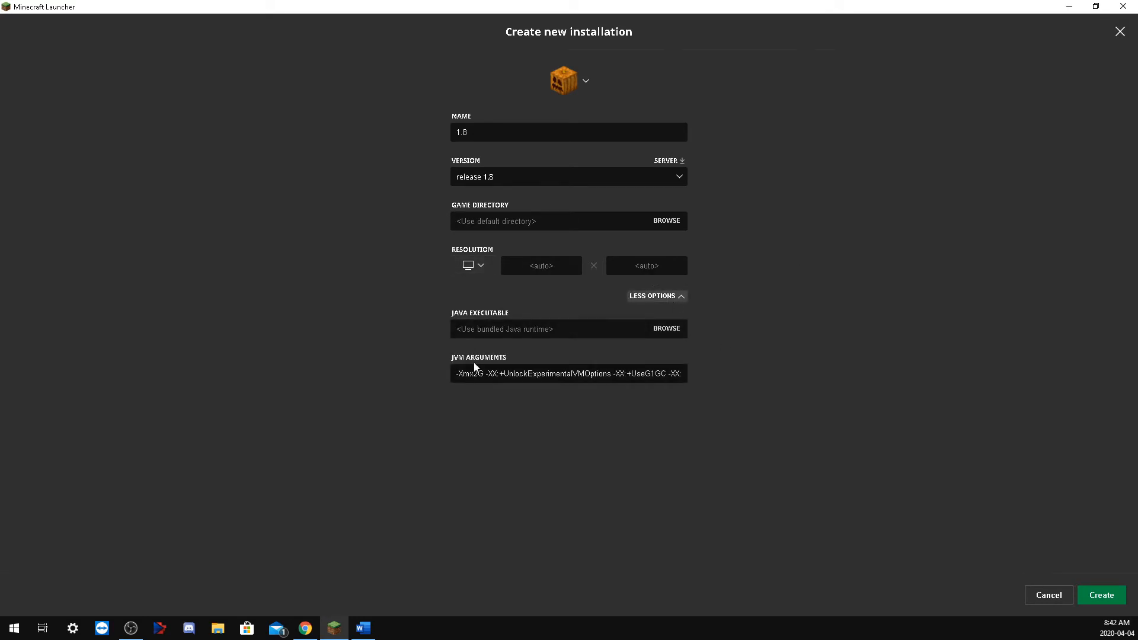
{"action": "double_click", "coordinate": [474, 373]}
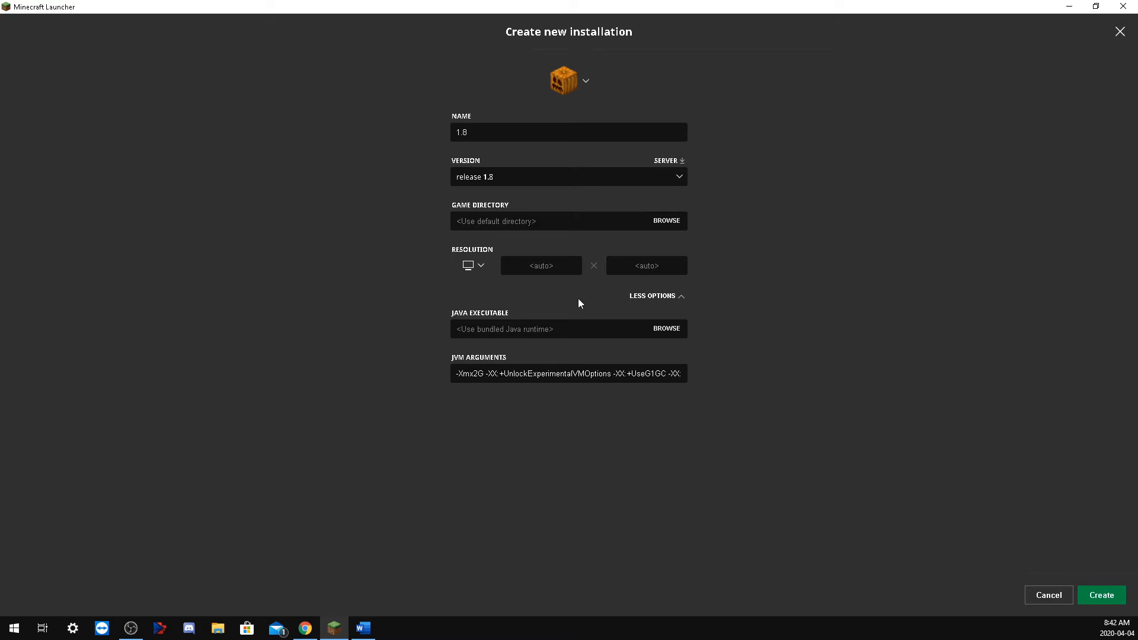
{"action": "mouse_move", "coordinate": [1005, 545]}
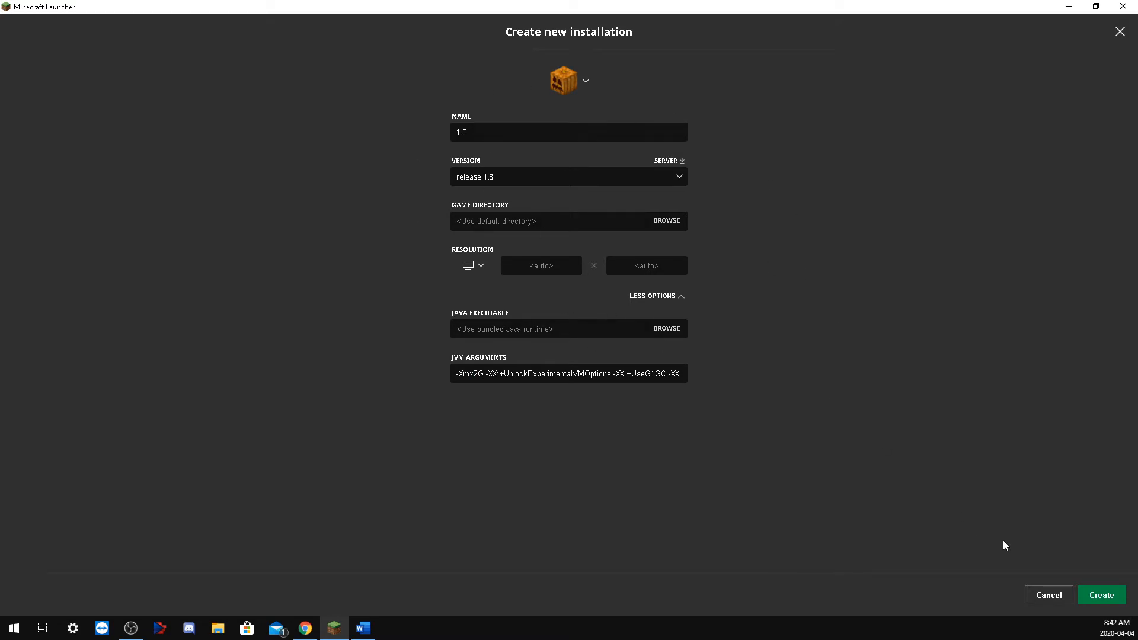
{"action": "left_click", "coordinate": [1100, 595]}
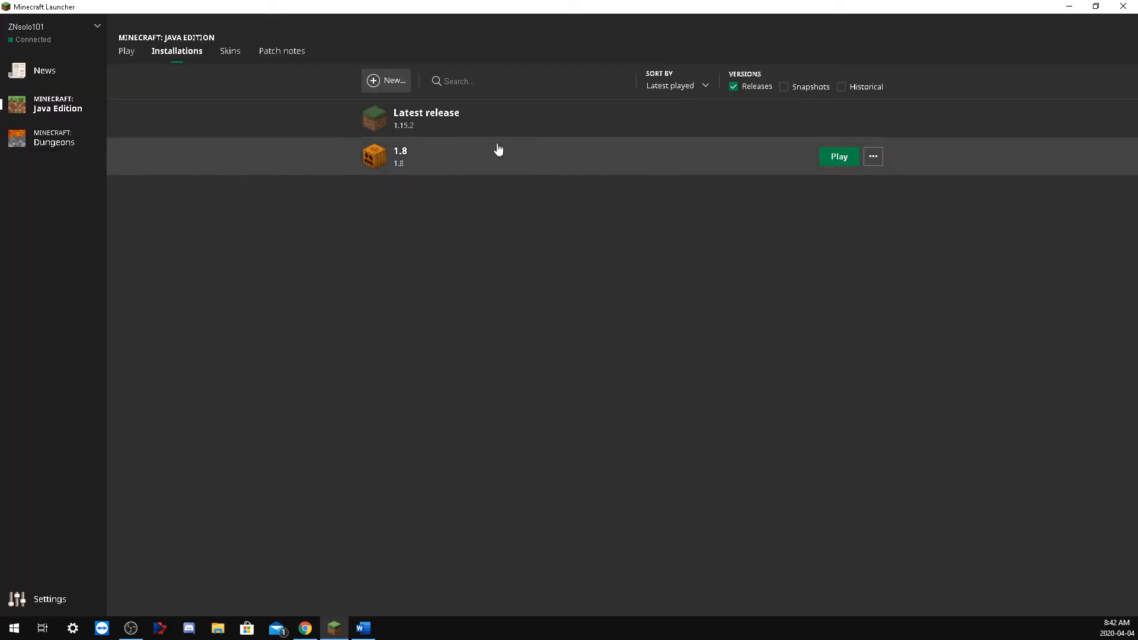
{"action": "mouse_move", "coordinate": [482, 121]}
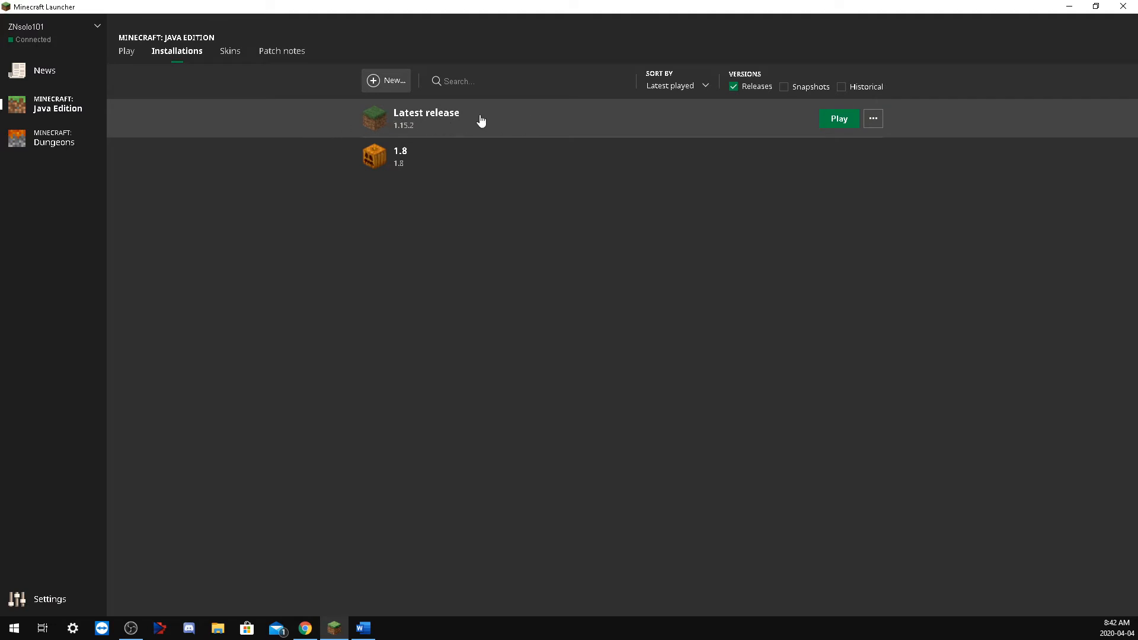
{"action": "left_click", "coordinate": [873, 119]}
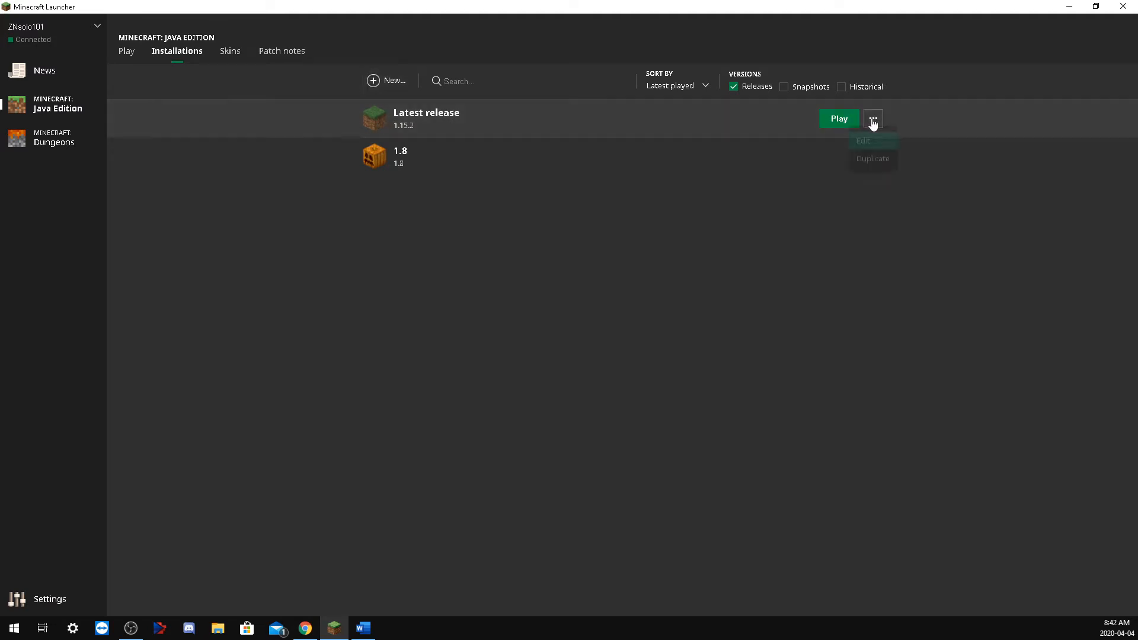
- Edit the Latest release 1.15.2 installation's settings
{"action": "left_click", "coordinate": [863, 141]}
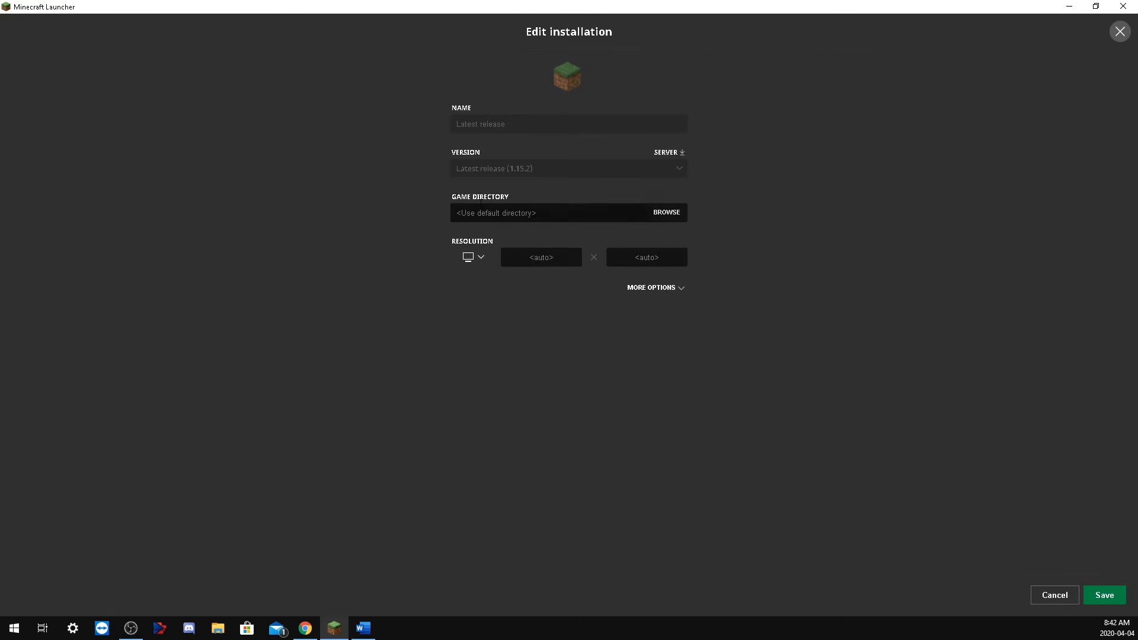
{"action": "mouse_move", "coordinate": [620, 177]}
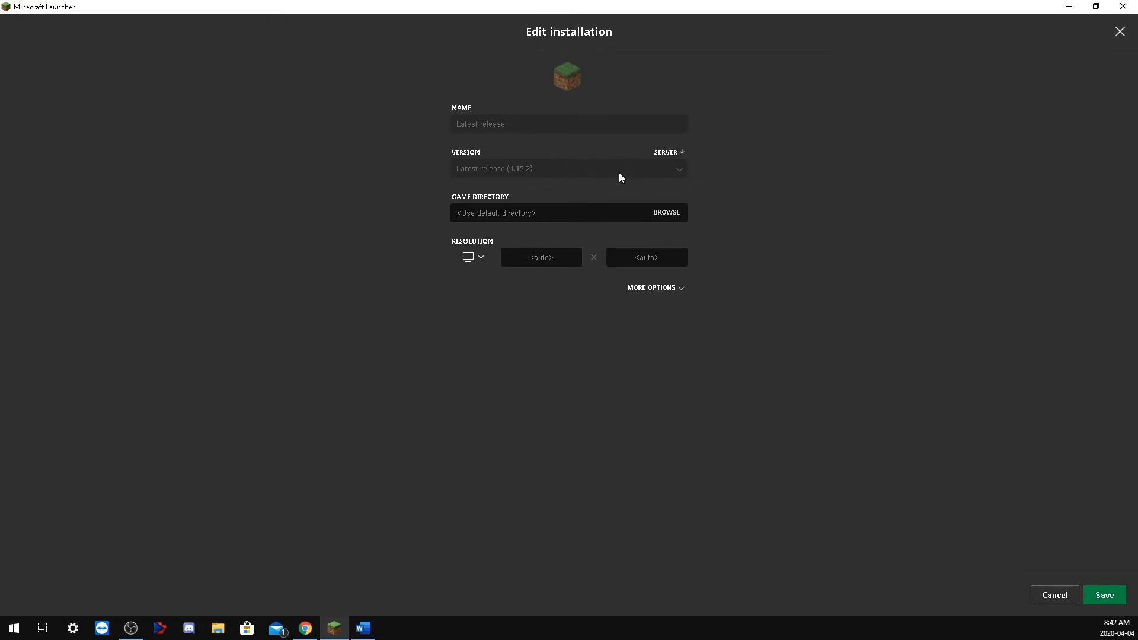
{"action": "mouse_move", "coordinate": [689, 172]}
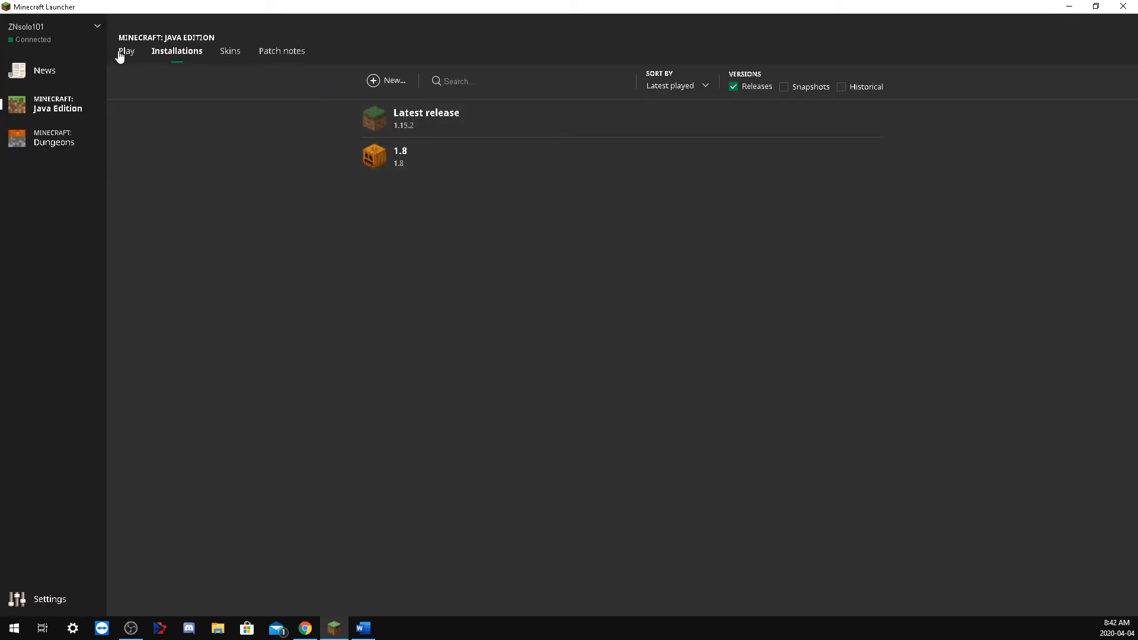
- Select the 1.8 installation on the Play page and launch it, starting its file download
{"action": "left_click", "coordinate": [126, 51]}
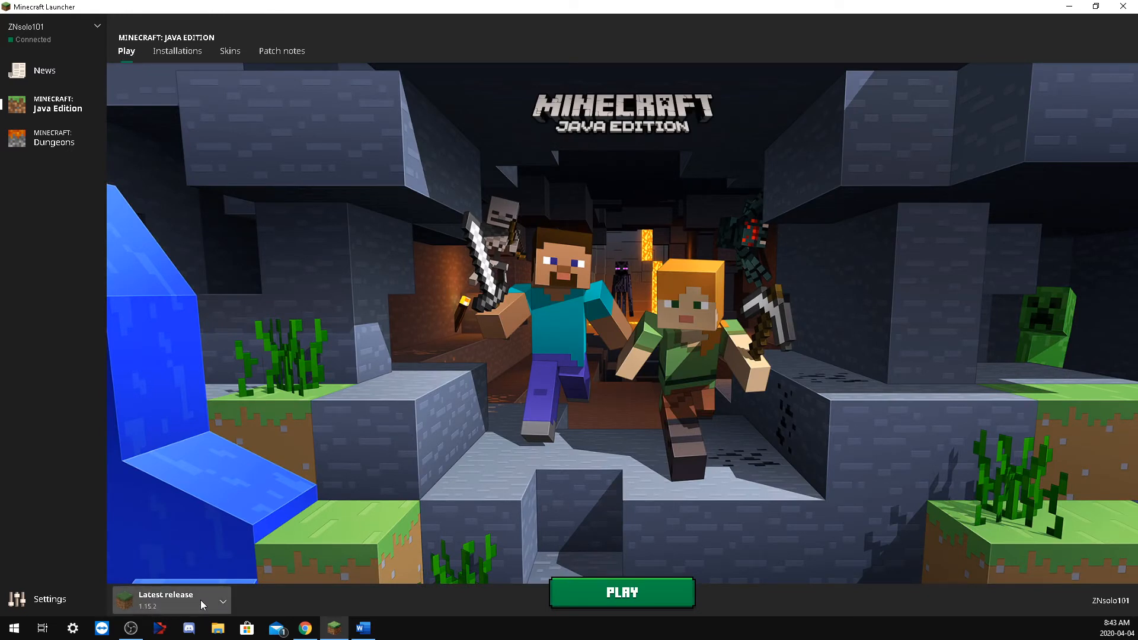
{"action": "left_click", "coordinate": [171, 600]}
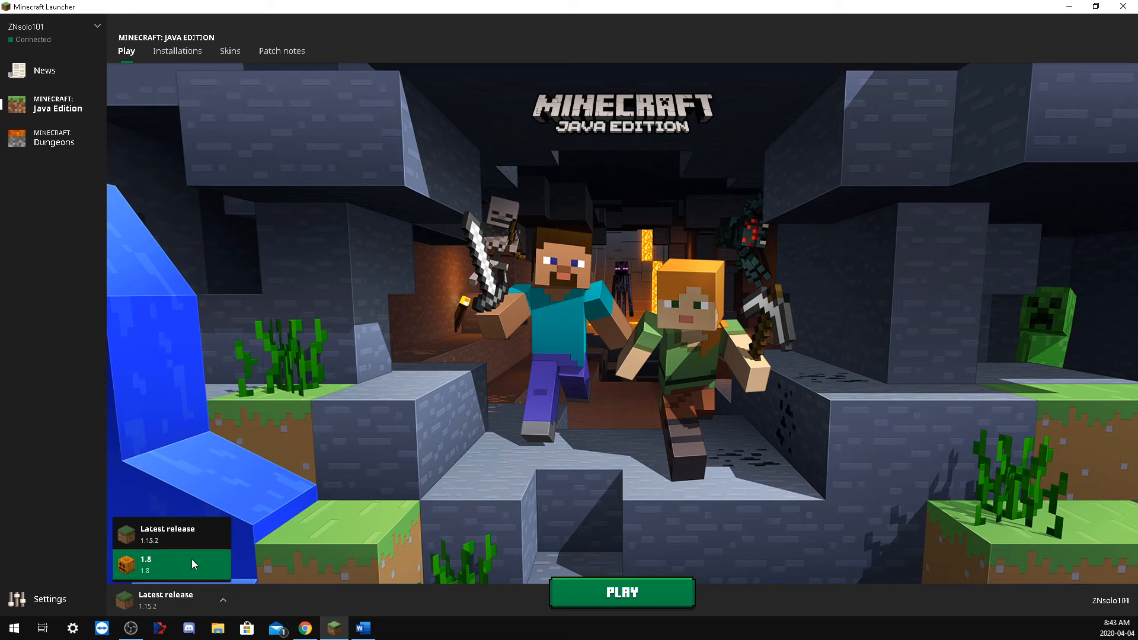
{"action": "left_click", "coordinate": [170, 565]}
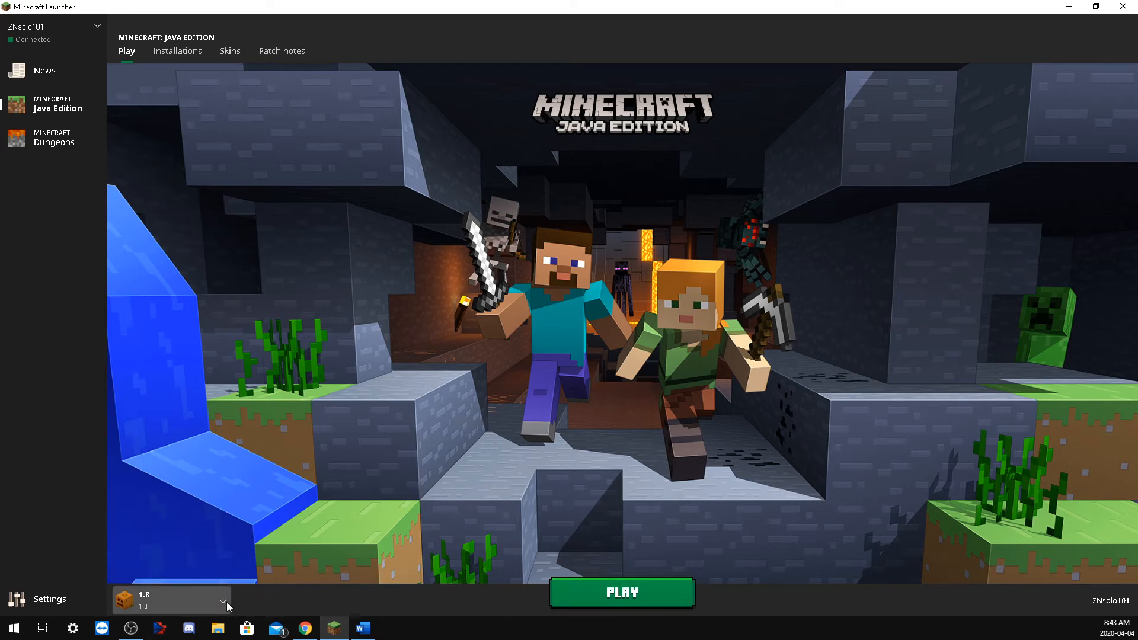
{"action": "left_click", "coordinate": [620, 592]}
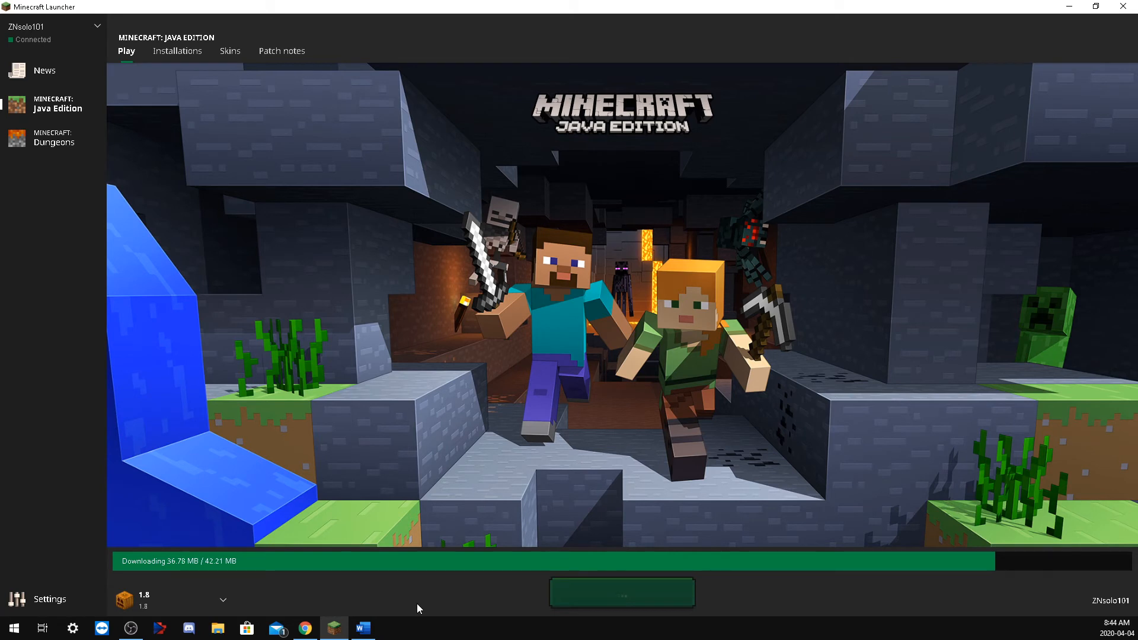
{"action": "mouse_move", "coordinate": [63, 578]}
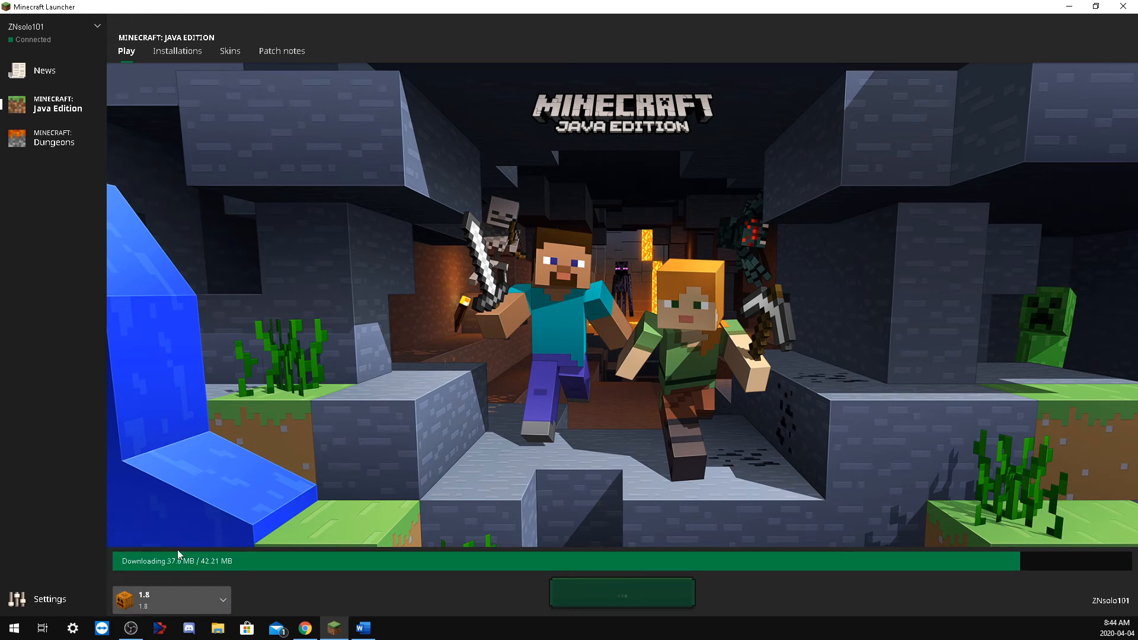
{"action": "mouse_move", "coordinate": [308, 571]}
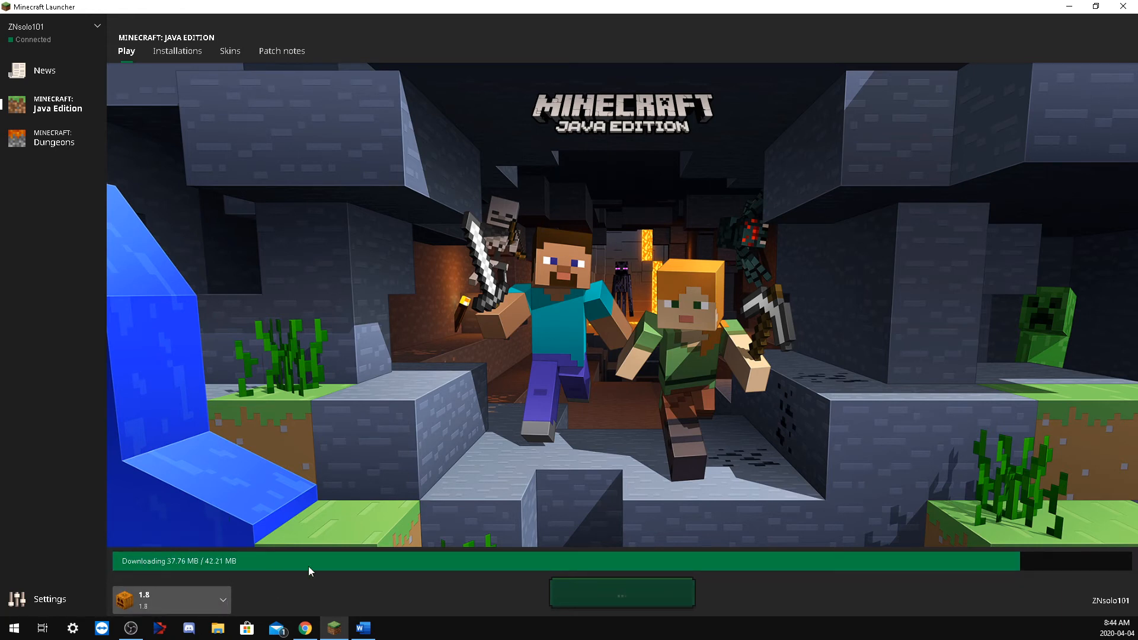
{"action": "mouse_move", "coordinate": [304, 587]}
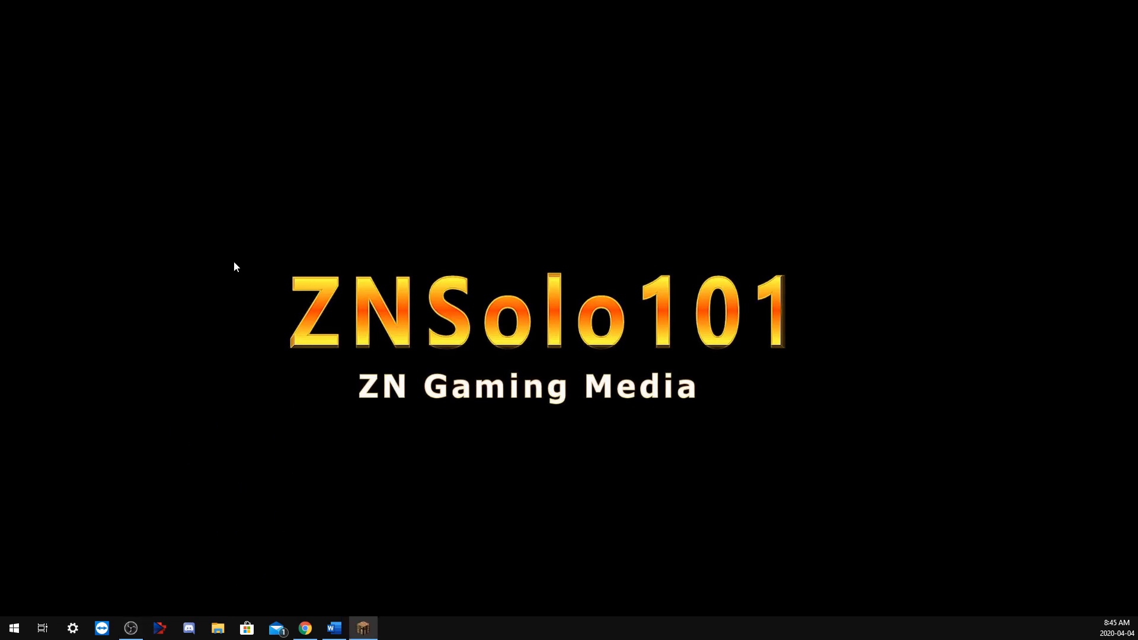
- View Minecraft 1.8's multiplayer server list, then quit the game to the desktop
{"action": "left_click", "coordinate": [363, 628]}
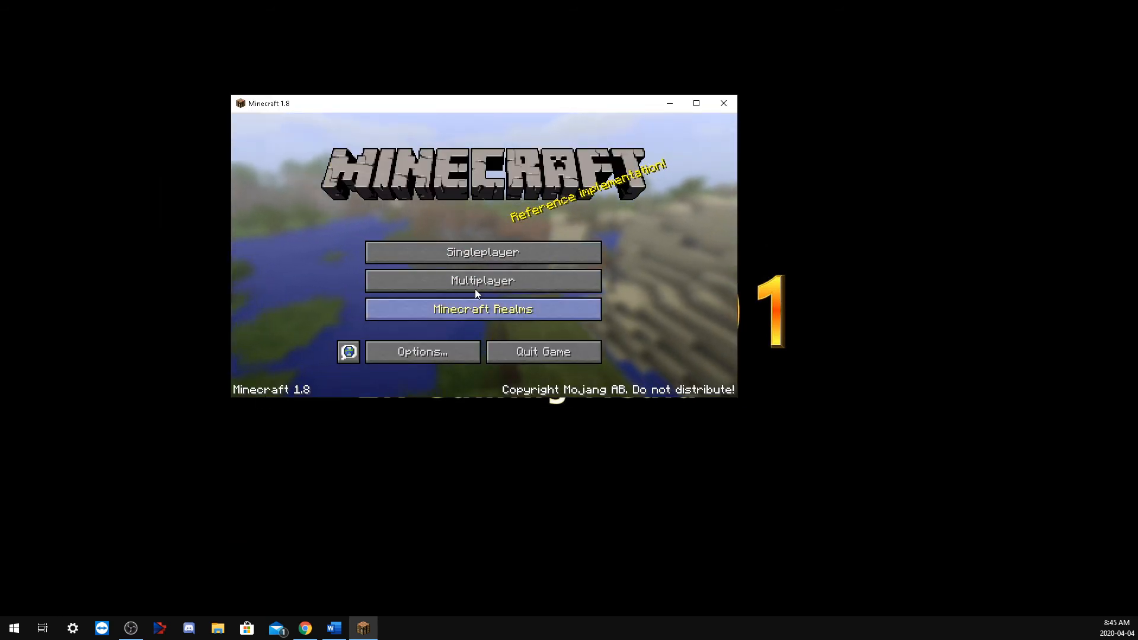
{"action": "left_click", "coordinate": [481, 279]}
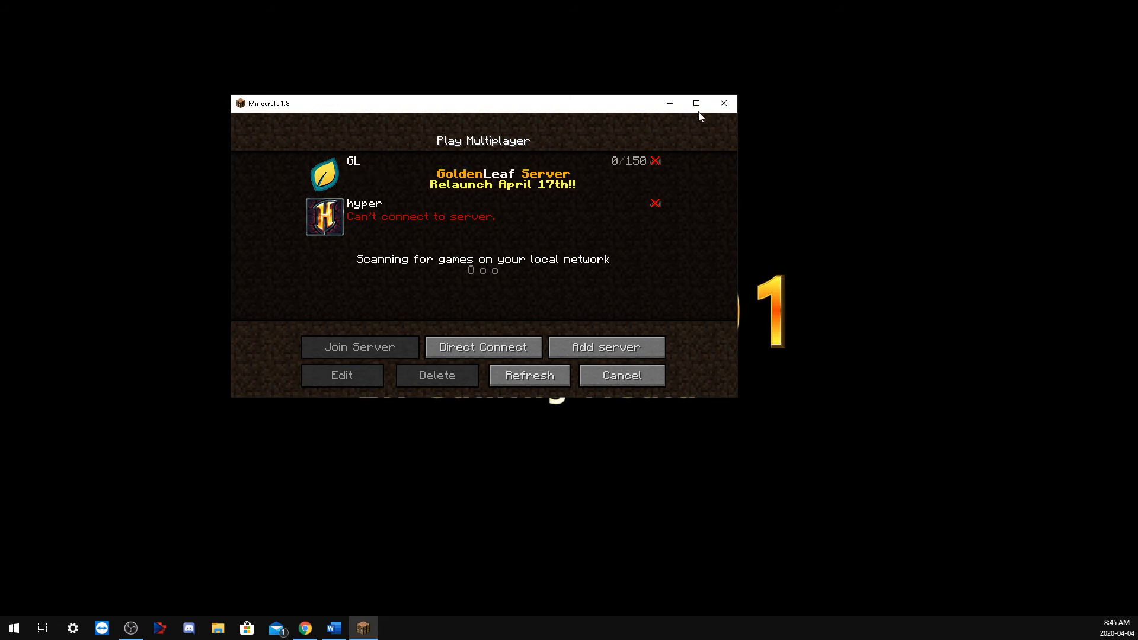
{"action": "left_click", "coordinate": [695, 103]}
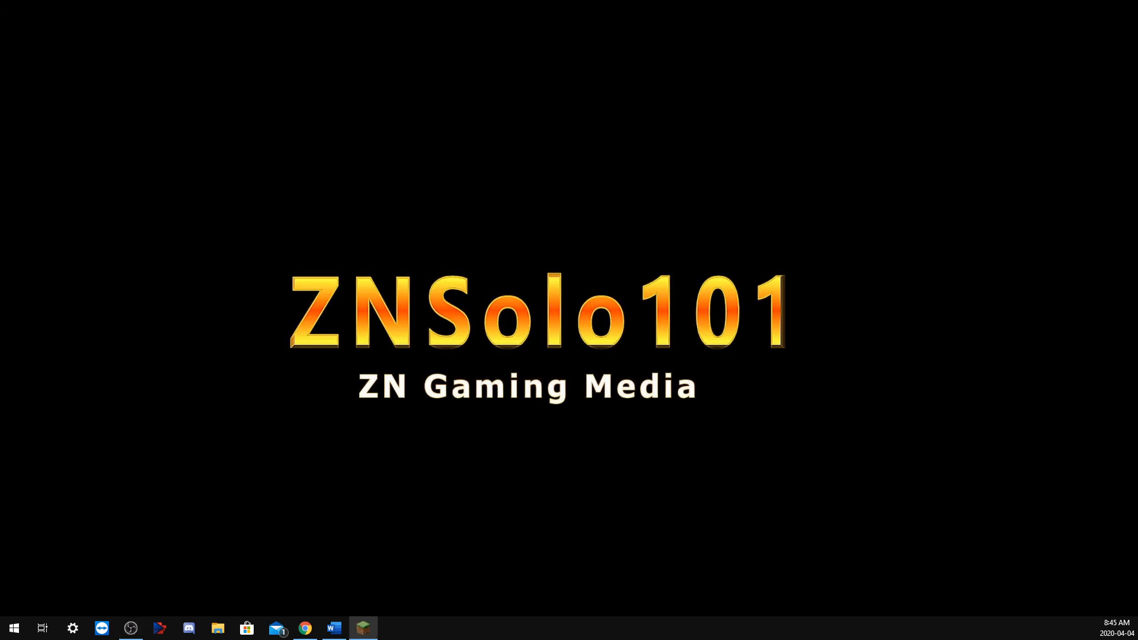
- Reselect Latest release 1.15.2, browse Installations and Skins, and return to Play
{"action": "left_click", "coordinate": [362, 628]}
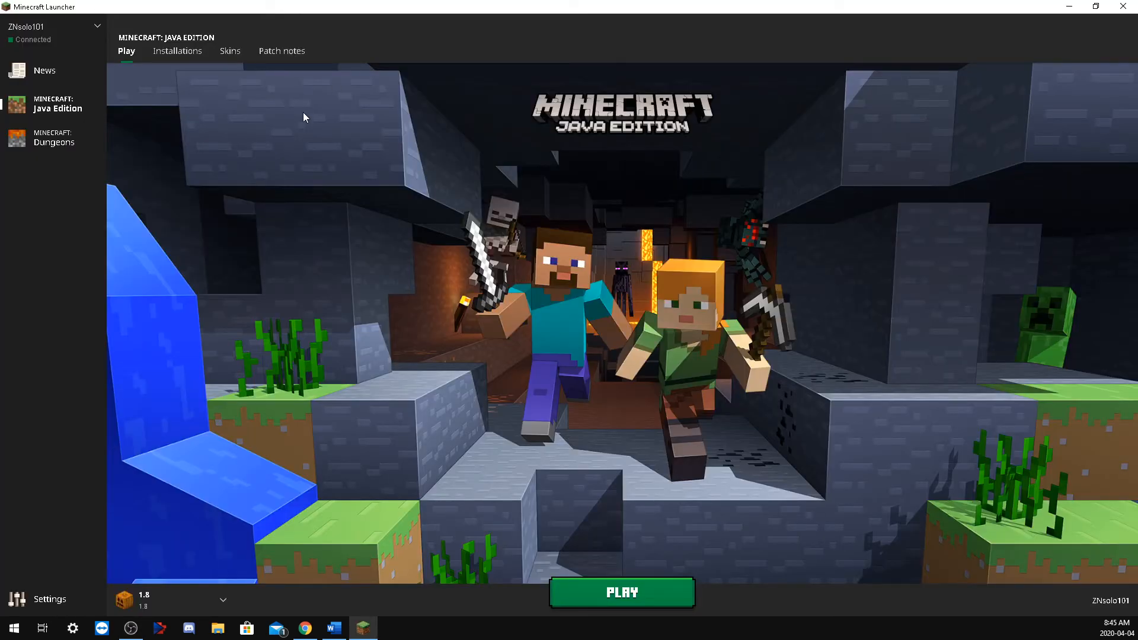
{"action": "left_click", "coordinate": [223, 600]}
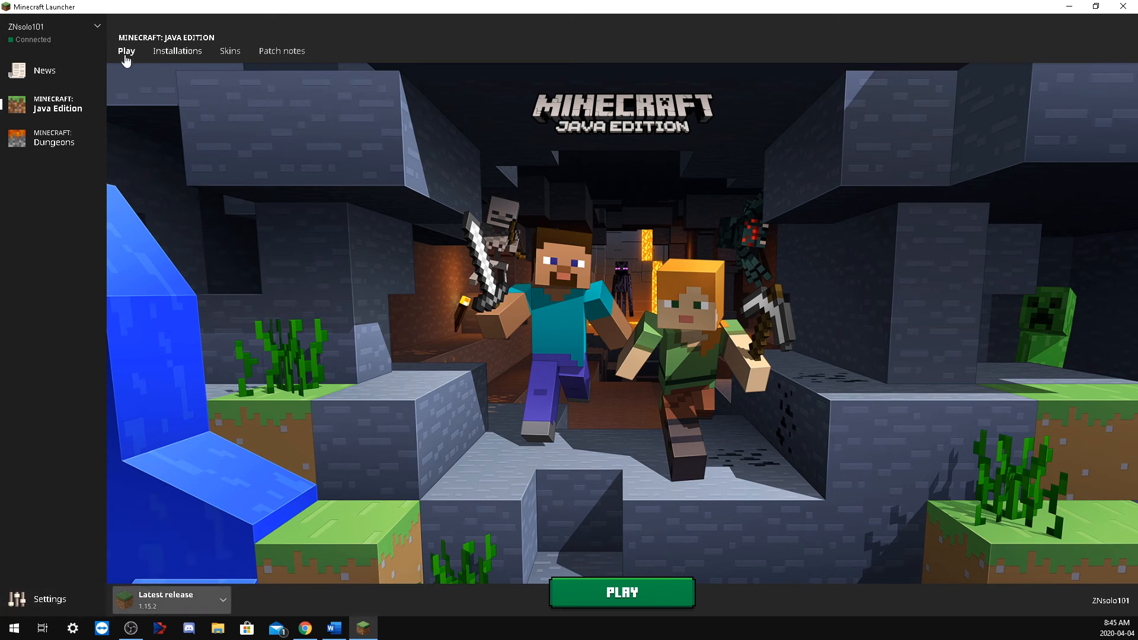
{"action": "left_click", "coordinate": [176, 51]}
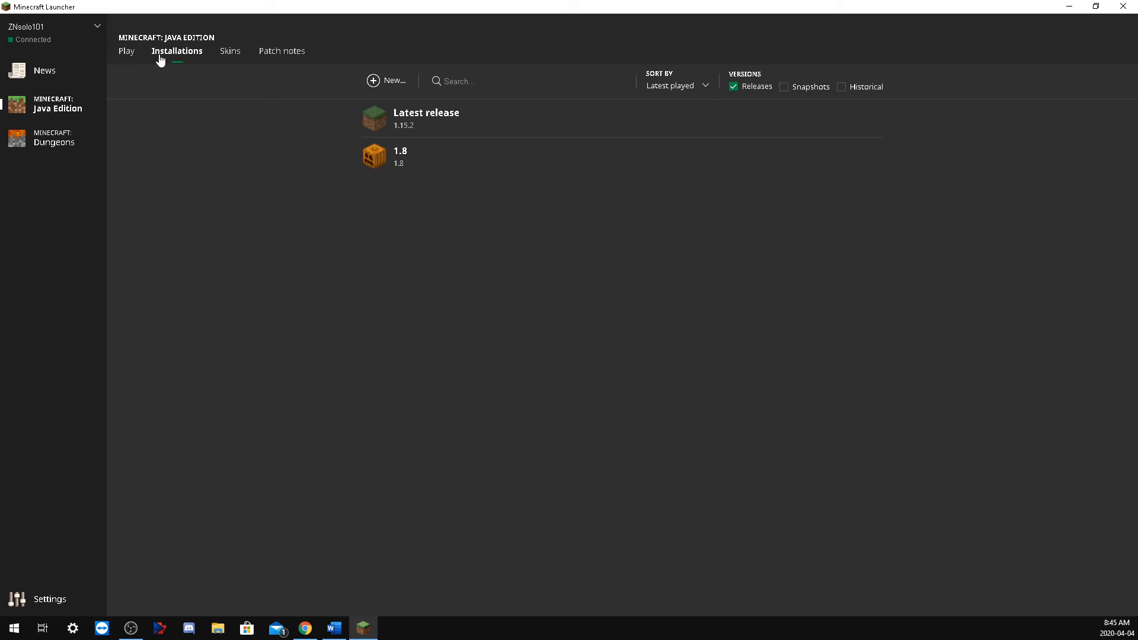
{"action": "mouse_move", "coordinate": [632, 111]}
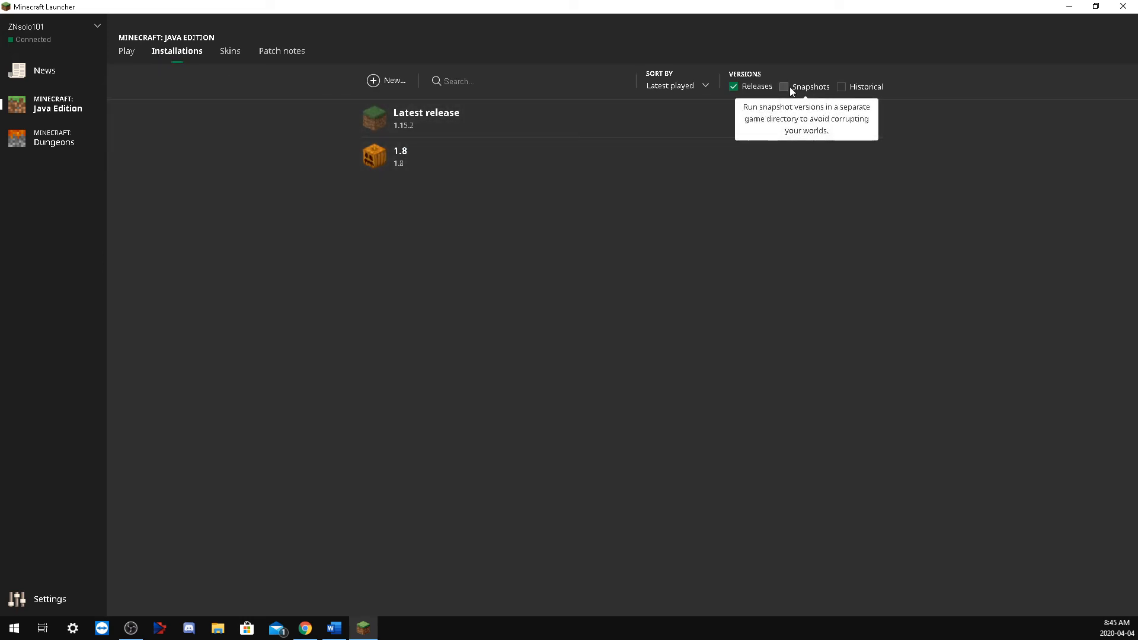
{"action": "mouse_move", "coordinate": [797, 91]}
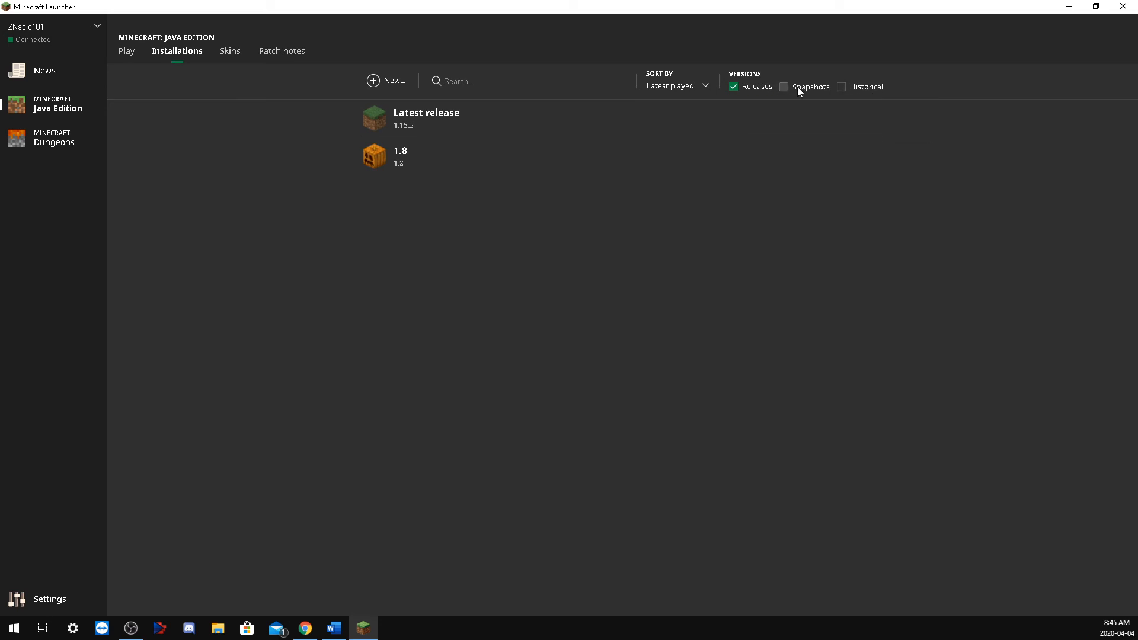
{"action": "mouse_move", "coordinate": [798, 87]}
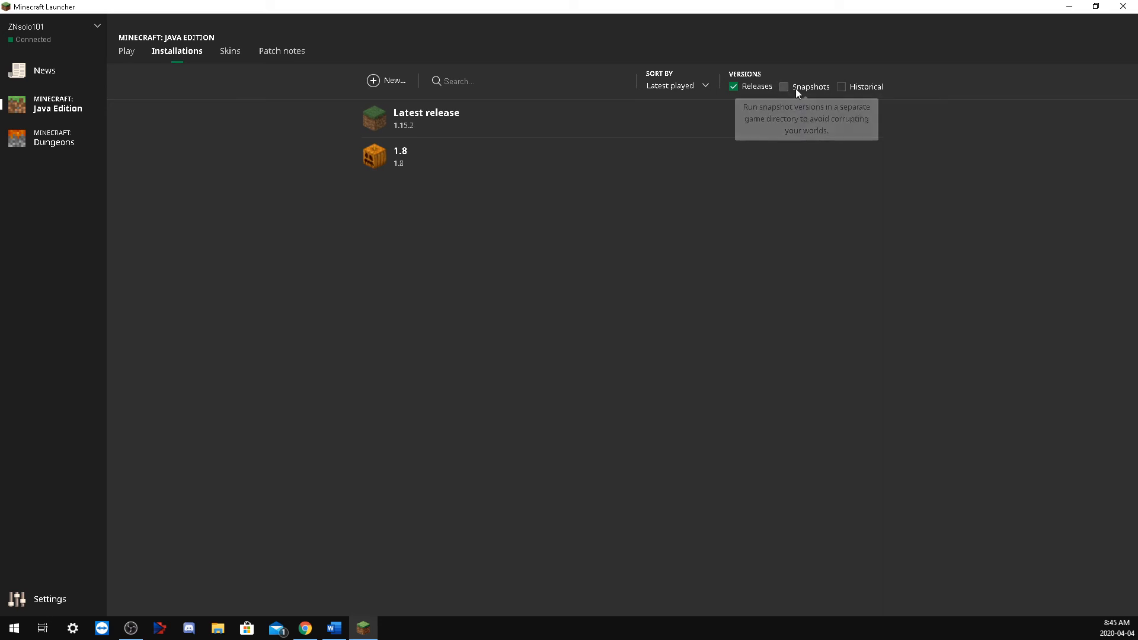
{"action": "left_click", "coordinate": [229, 51]}
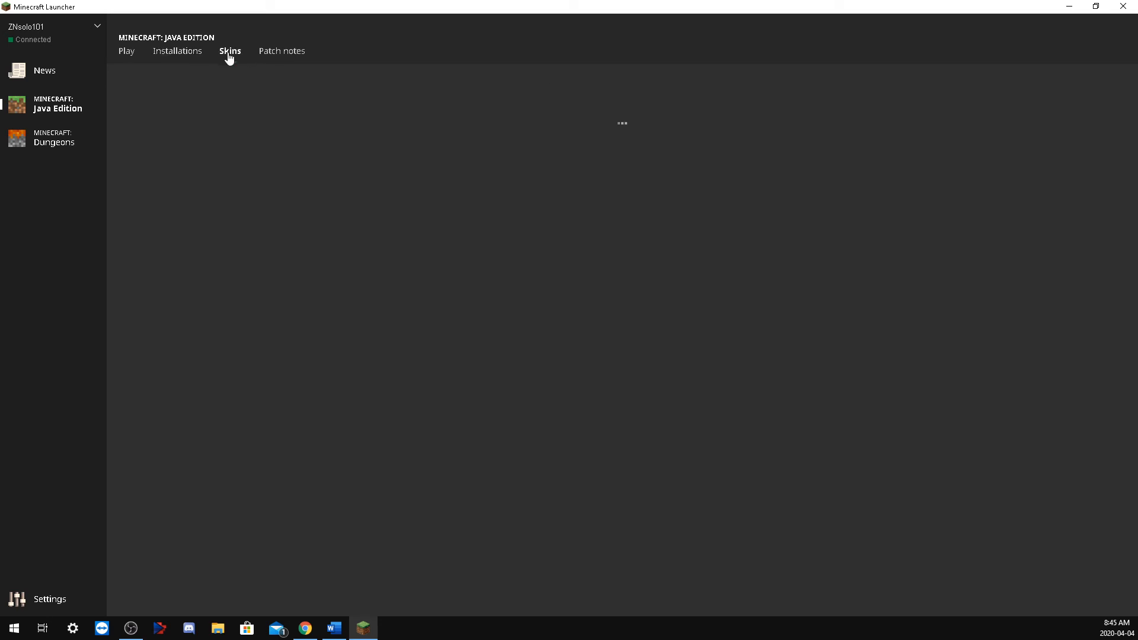
{"action": "left_click", "coordinate": [229, 51]}
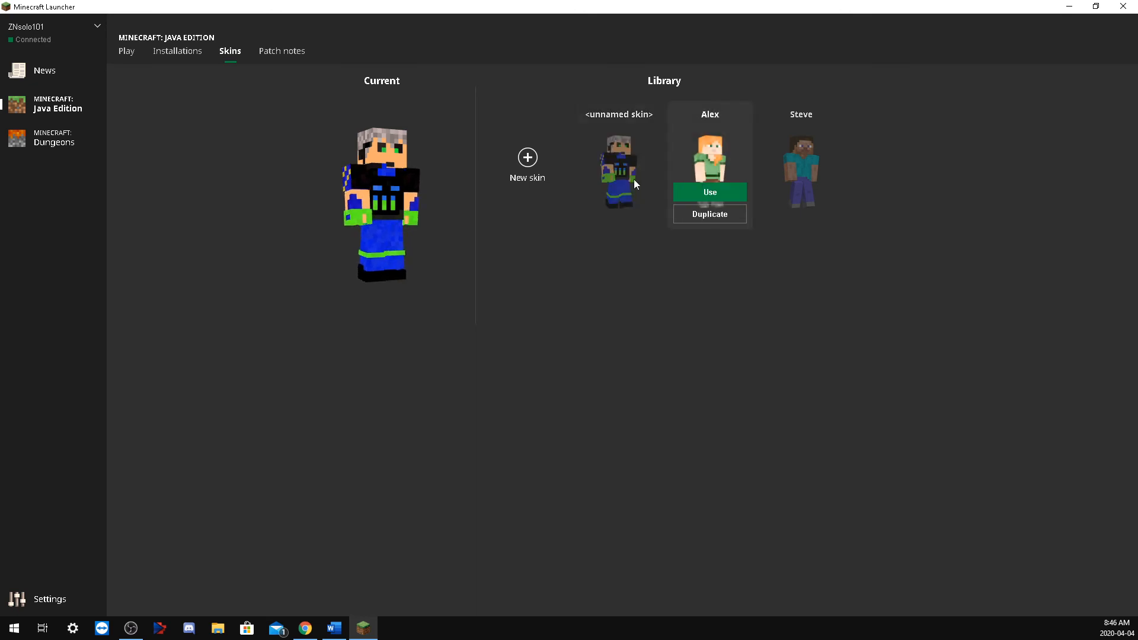
{"action": "left_click", "coordinate": [176, 51]}
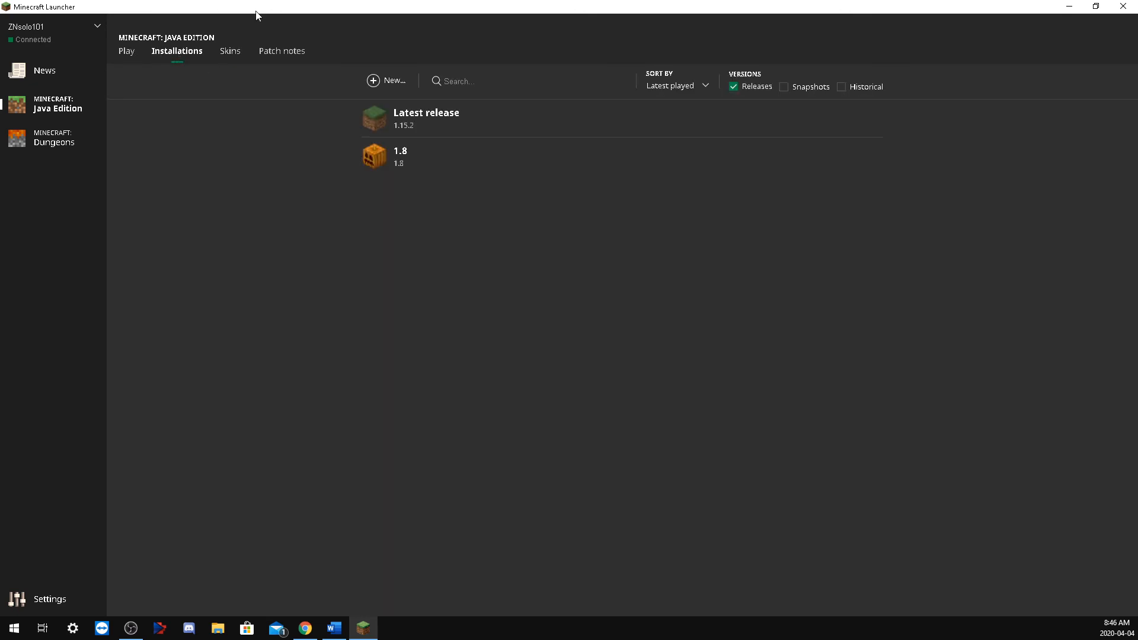
{"action": "left_click", "coordinate": [126, 51]}
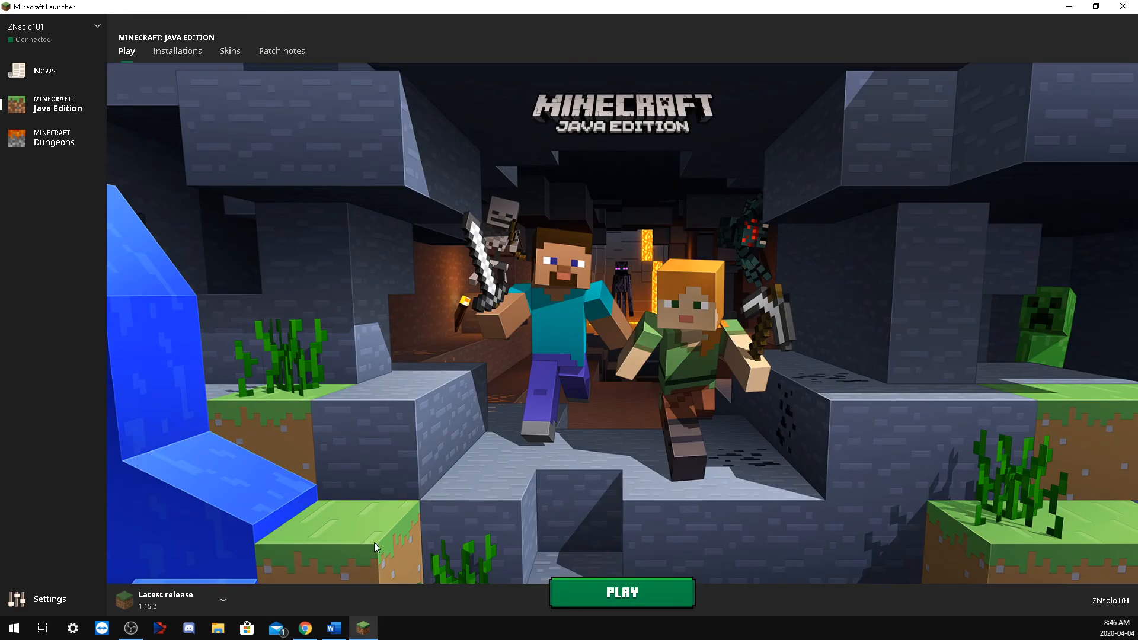
- Launch Minecraft 1.15.2 with the Latest release installation
{"action": "left_click", "coordinate": [620, 593]}
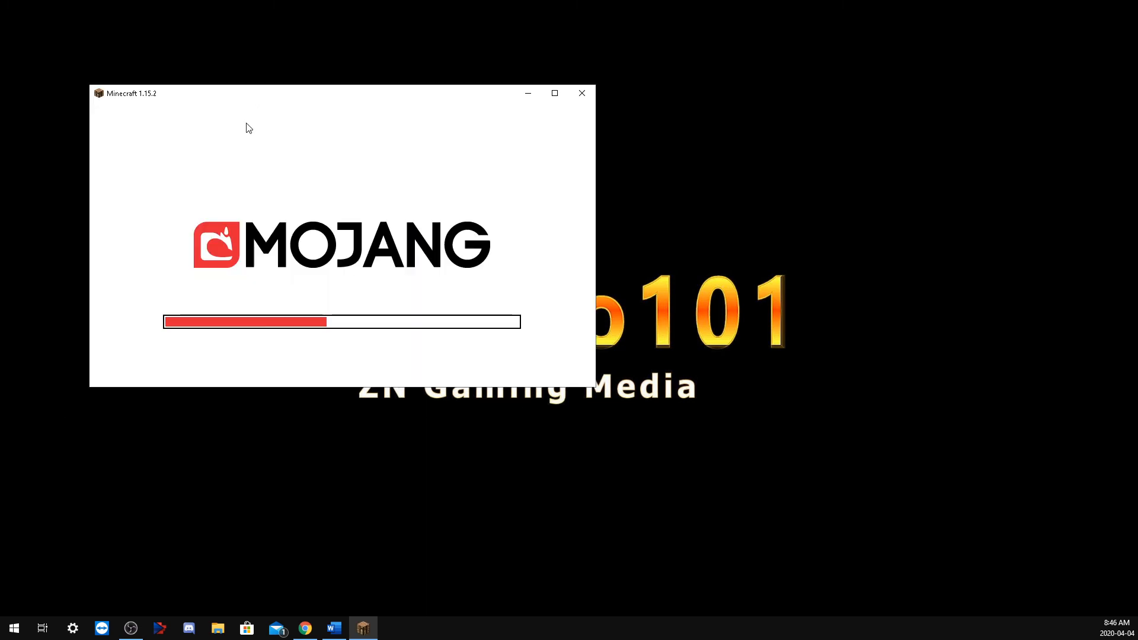
{"action": "mouse_move", "coordinate": [186, 254]}
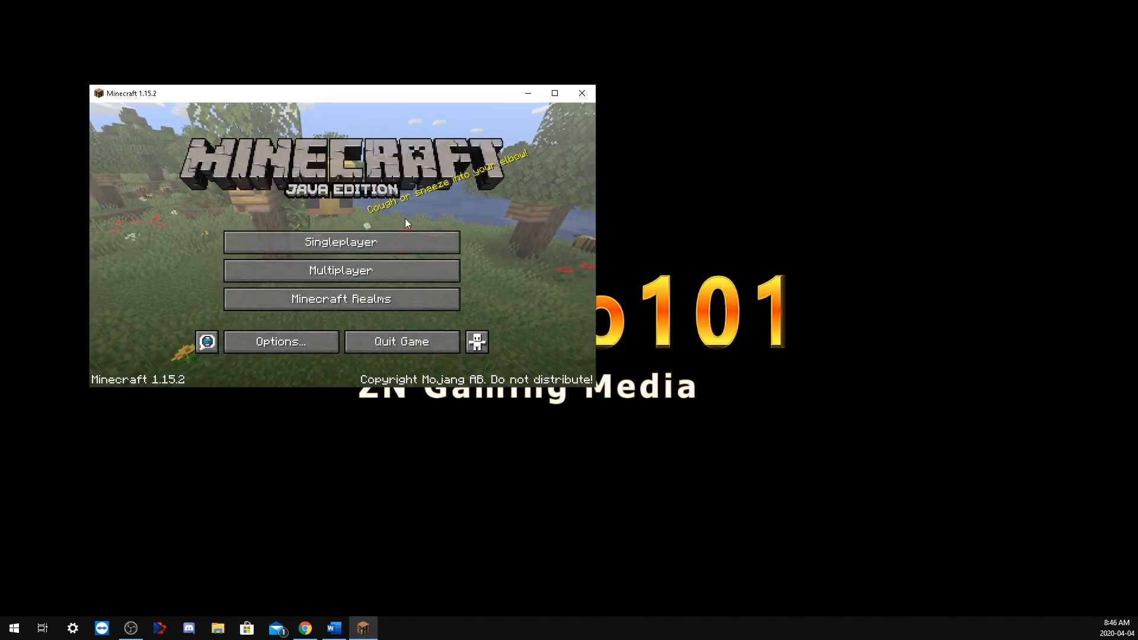
- Maximize Minecraft 1.15.2, join Hypixel, and dismiss the spring sale notice in the Bed Wars lobby
{"action": "left_click", "coordinate": [553, 92]}
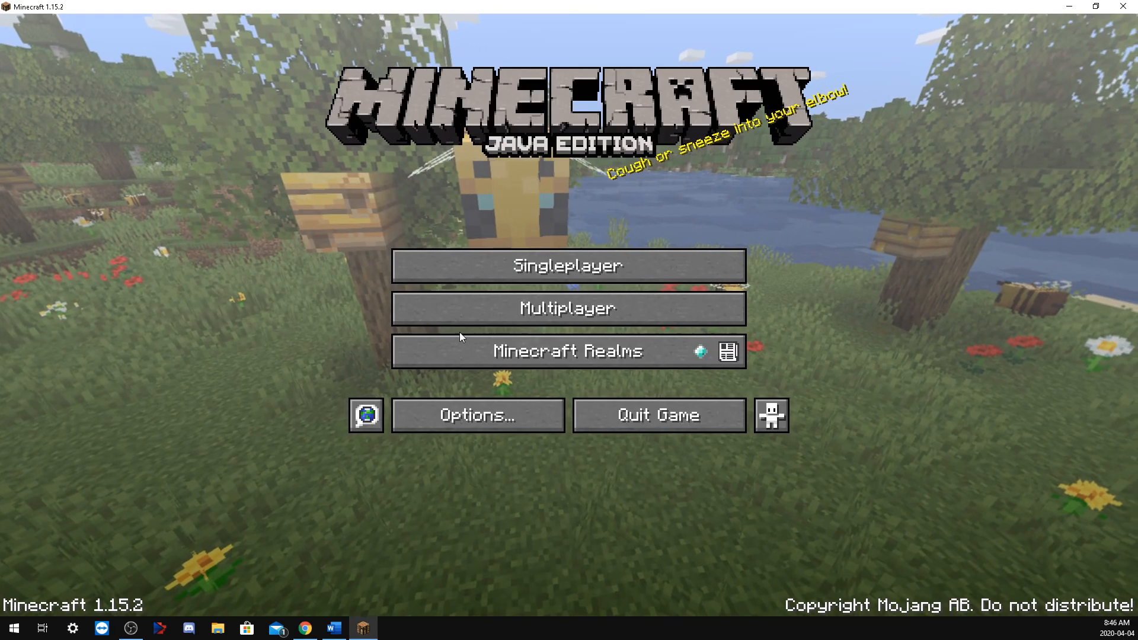
{"action": "left_click", "coordinate": [568, 308]}
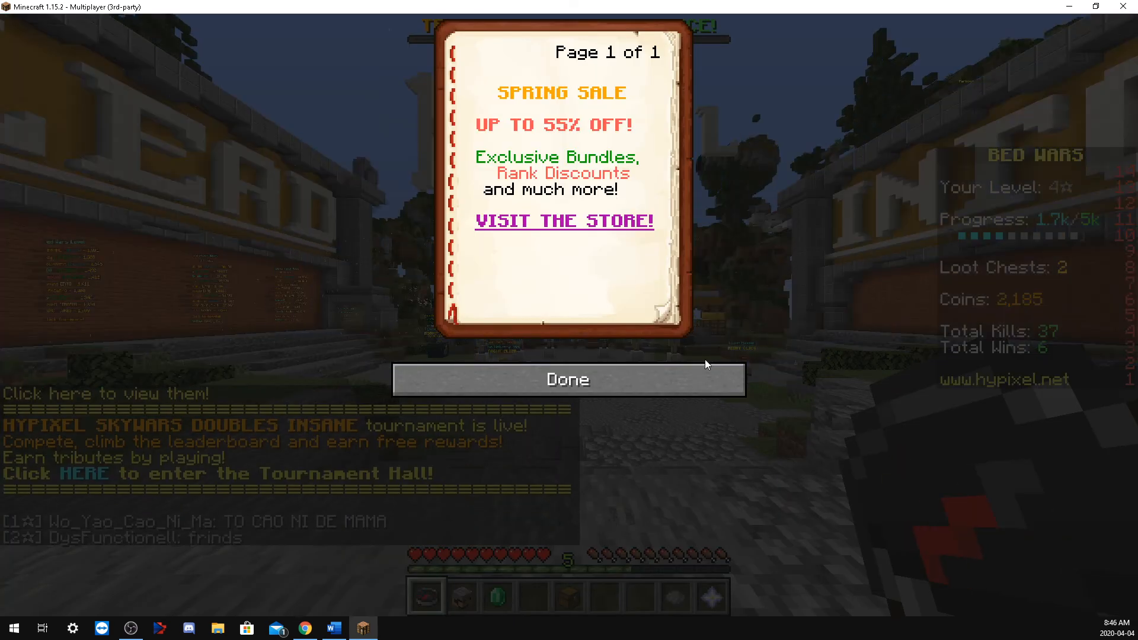
{"action": "left_click", "coordinate": [567, 379]}
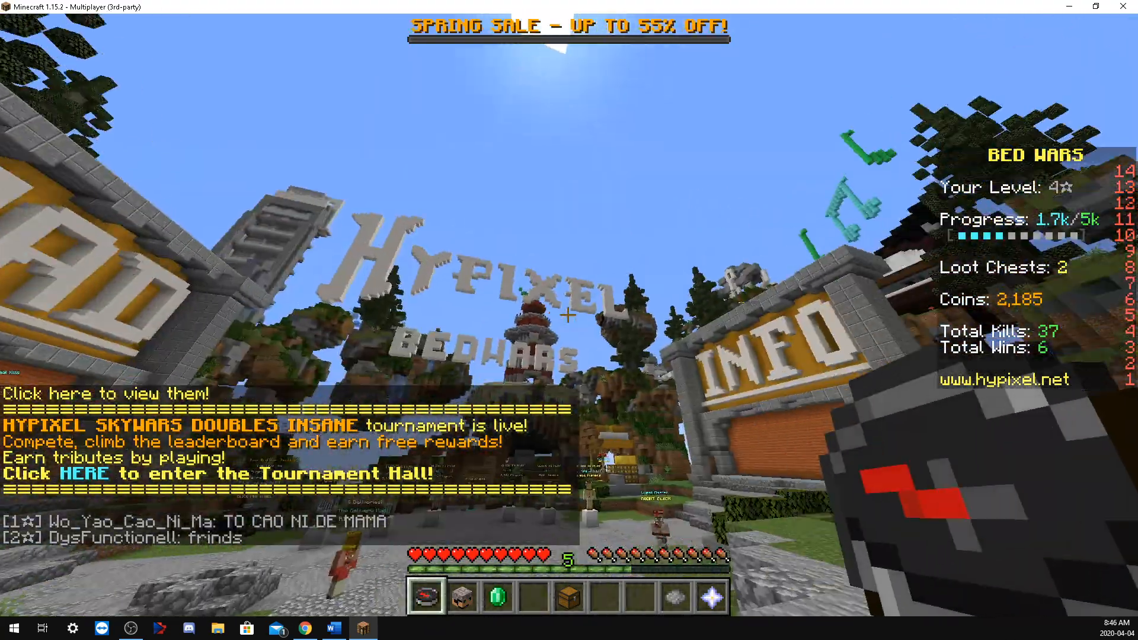